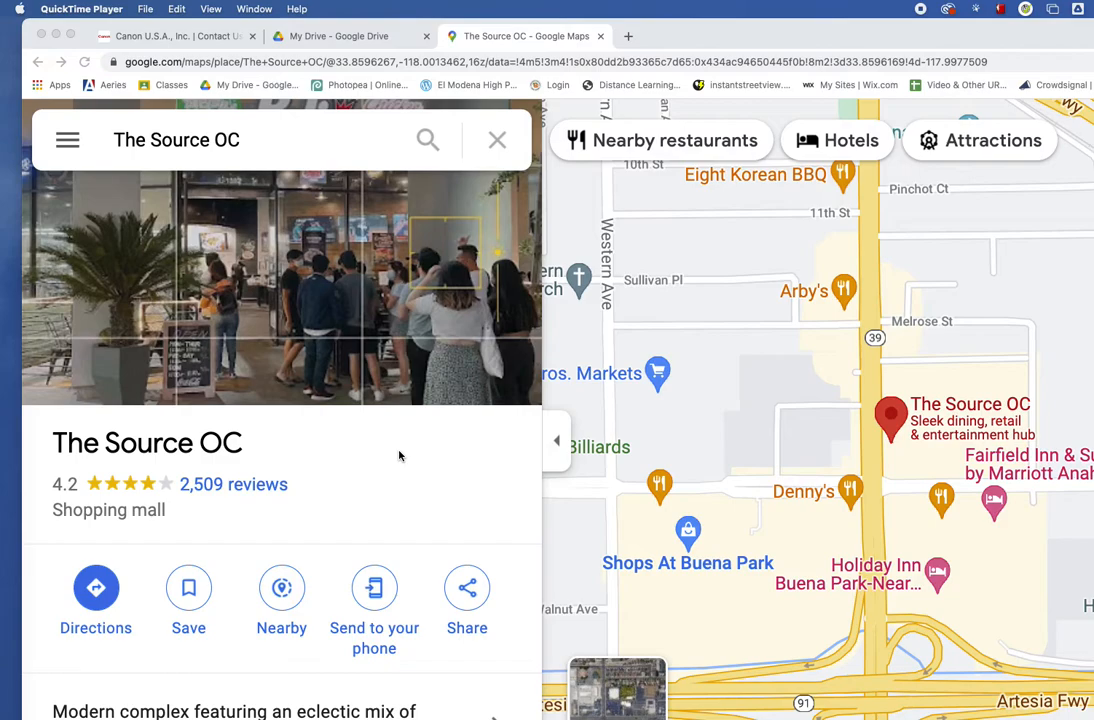
pyautogui.moveTo(511, 147)
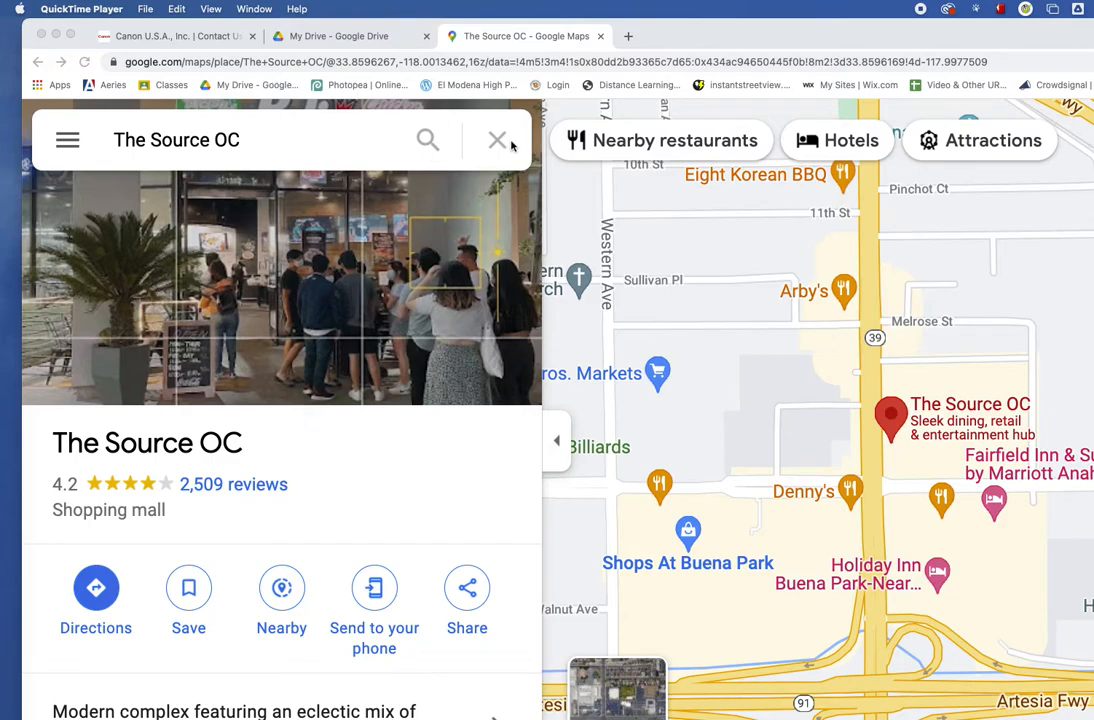
# Clear the Maps search and search again for The Source OC on Beach Boulevard
pyautogui.click(497, 139)
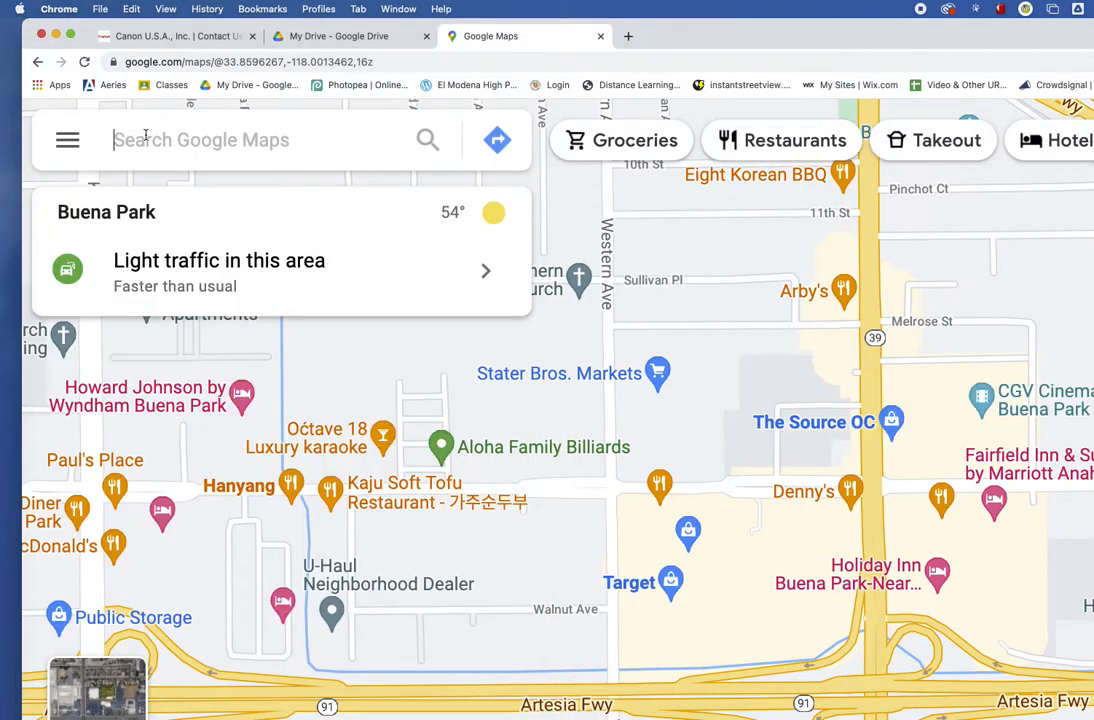
pyautogui.write('THe')
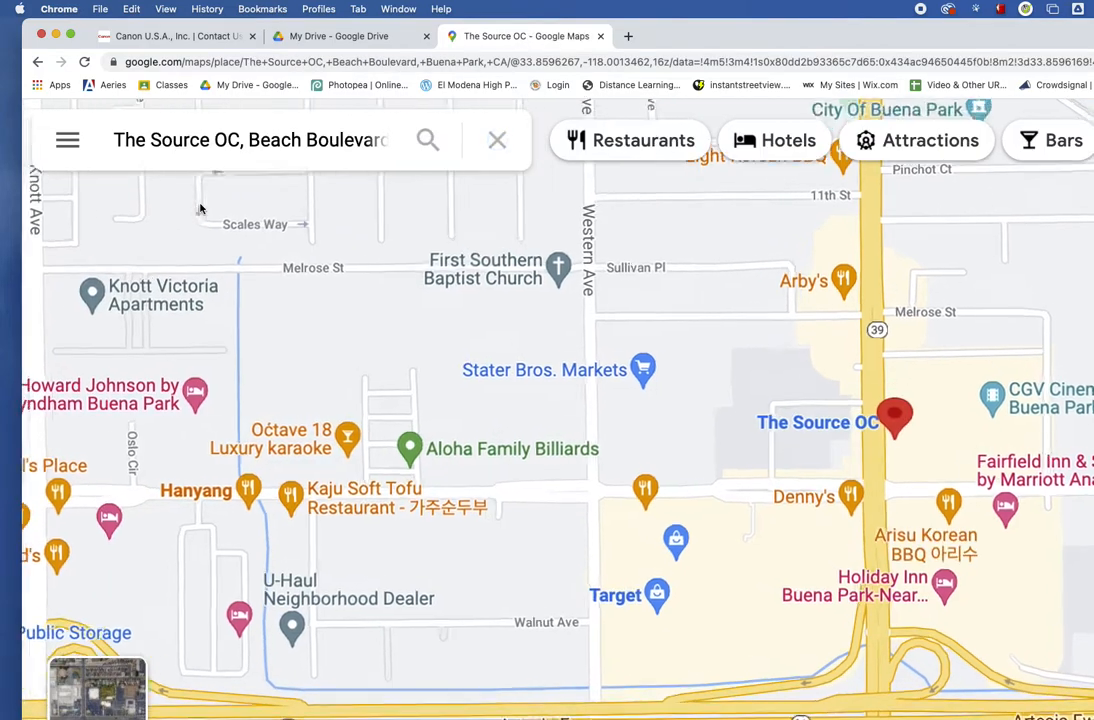
pyautogui.click(894, 420)
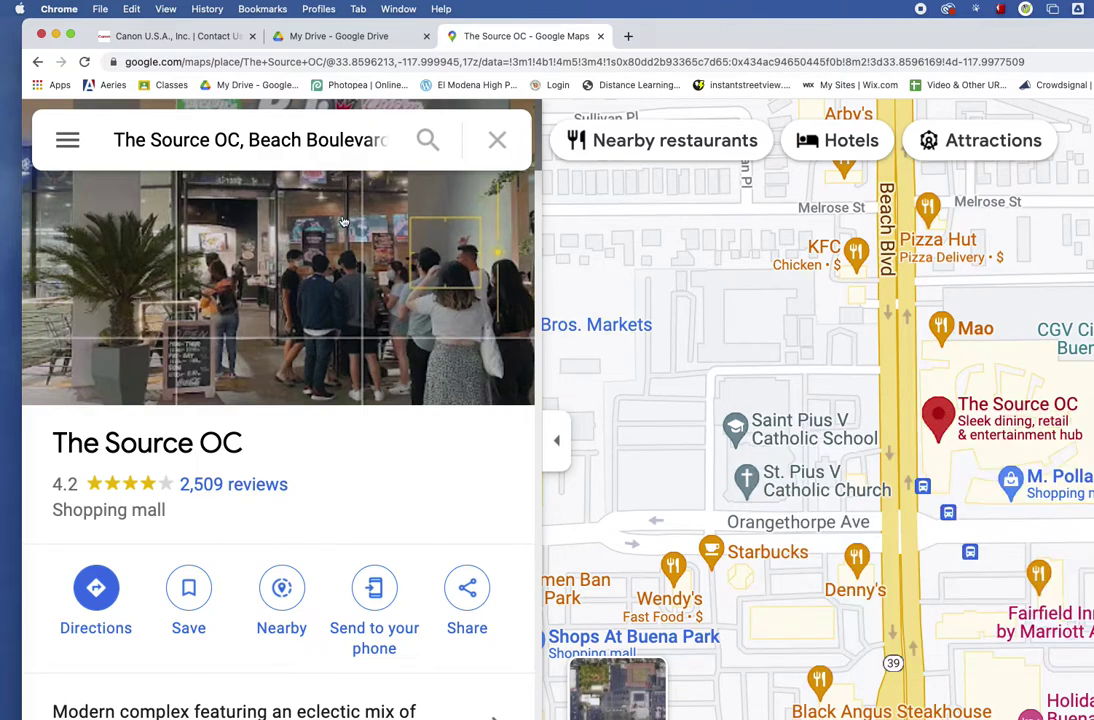
pyautogui.moveTo(68, 139)
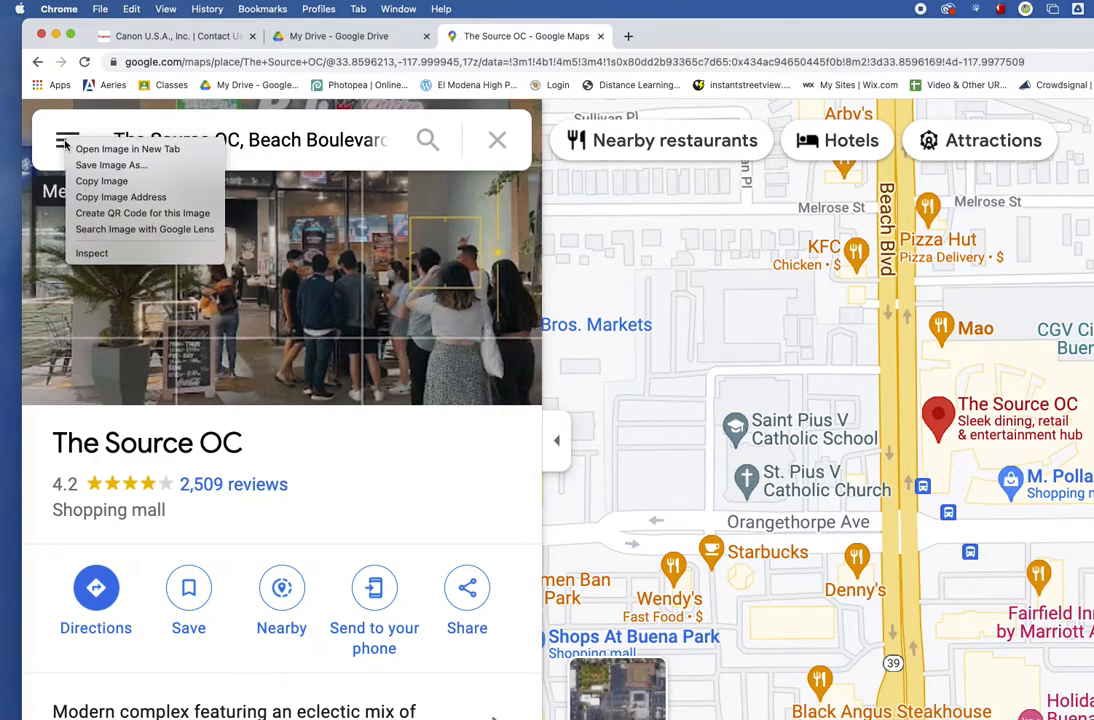
pyautogui.moveTo(127, 148)
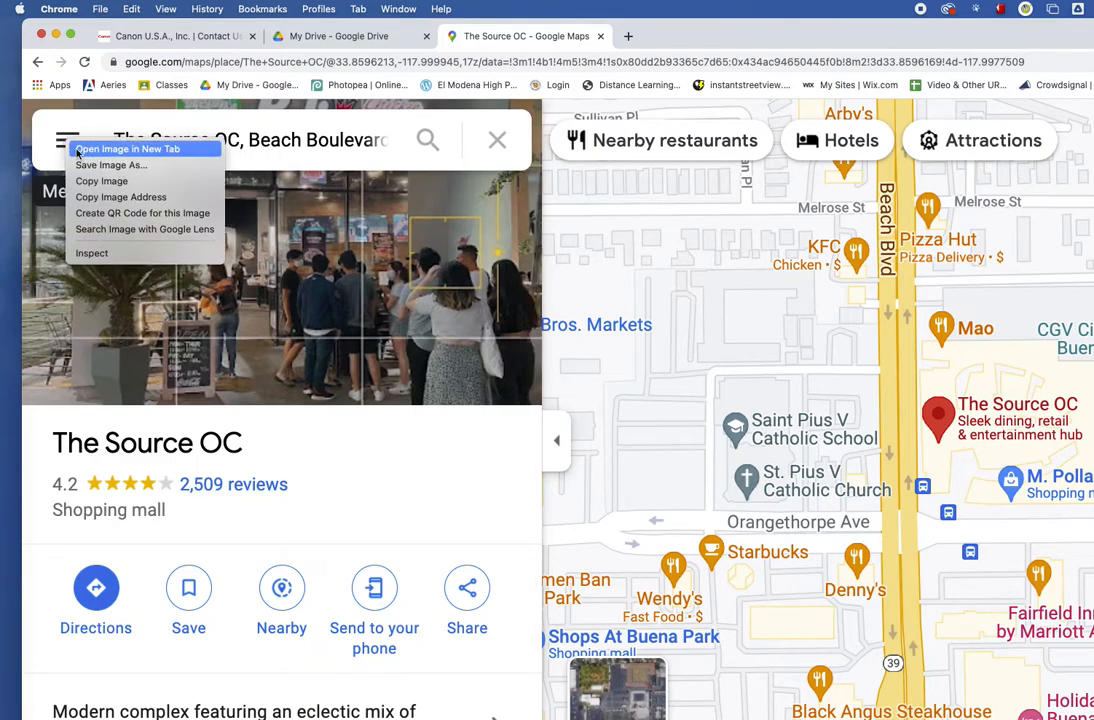
# Open Share or embed map for The Source OC from the Google Maps menu
pyautogui.click(67, 140)
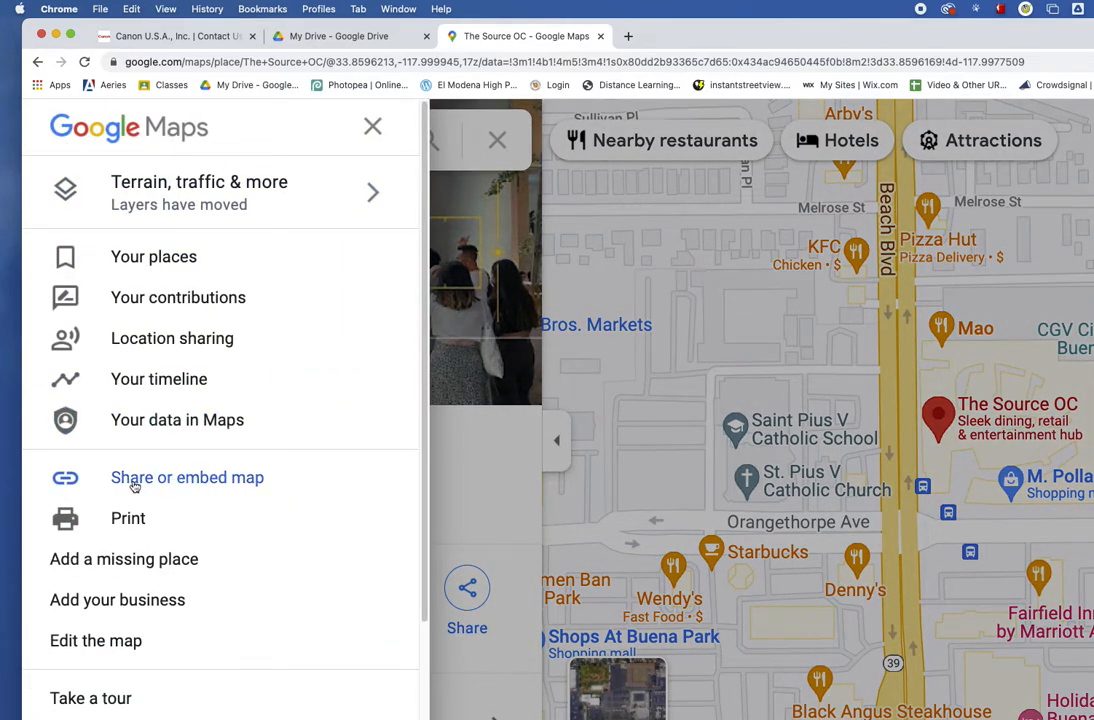
pyautogui.moveTo(190, 480)
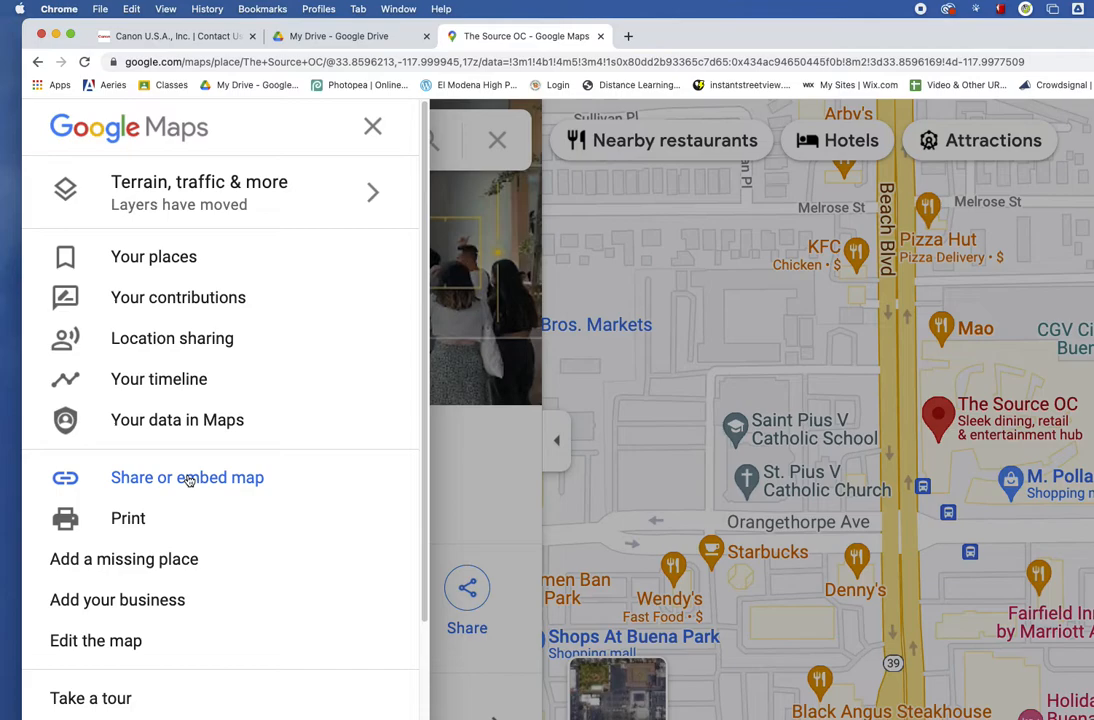
pyautogui.click(187, 477)
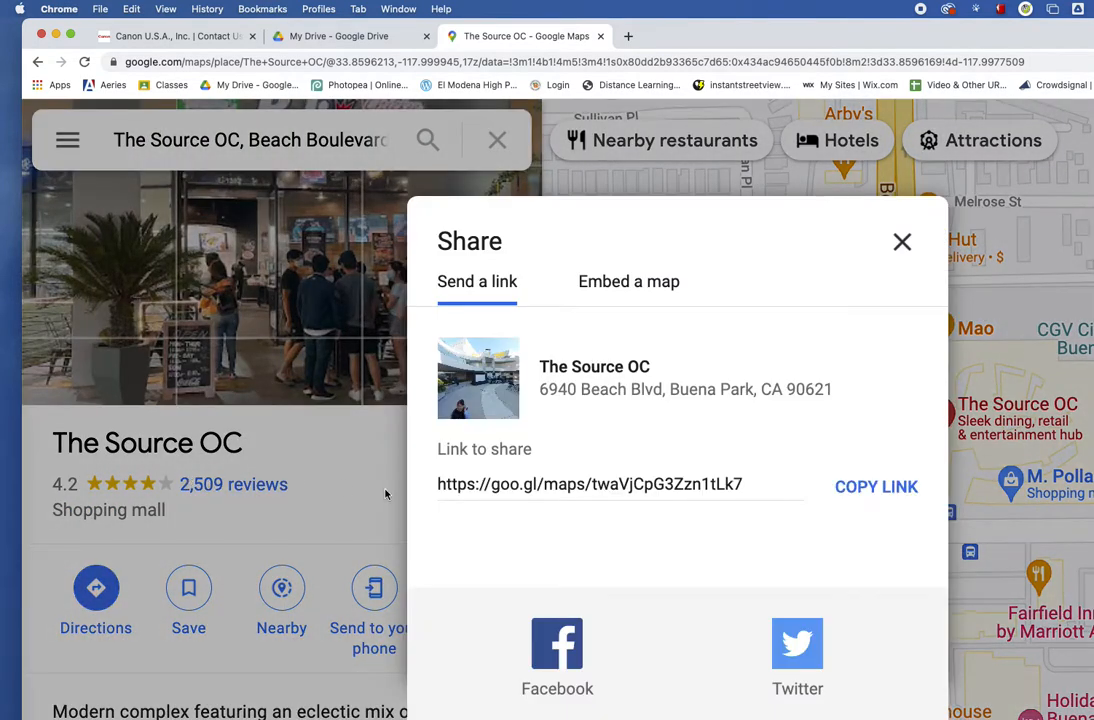
pyautogui.moveTo(545, 303)
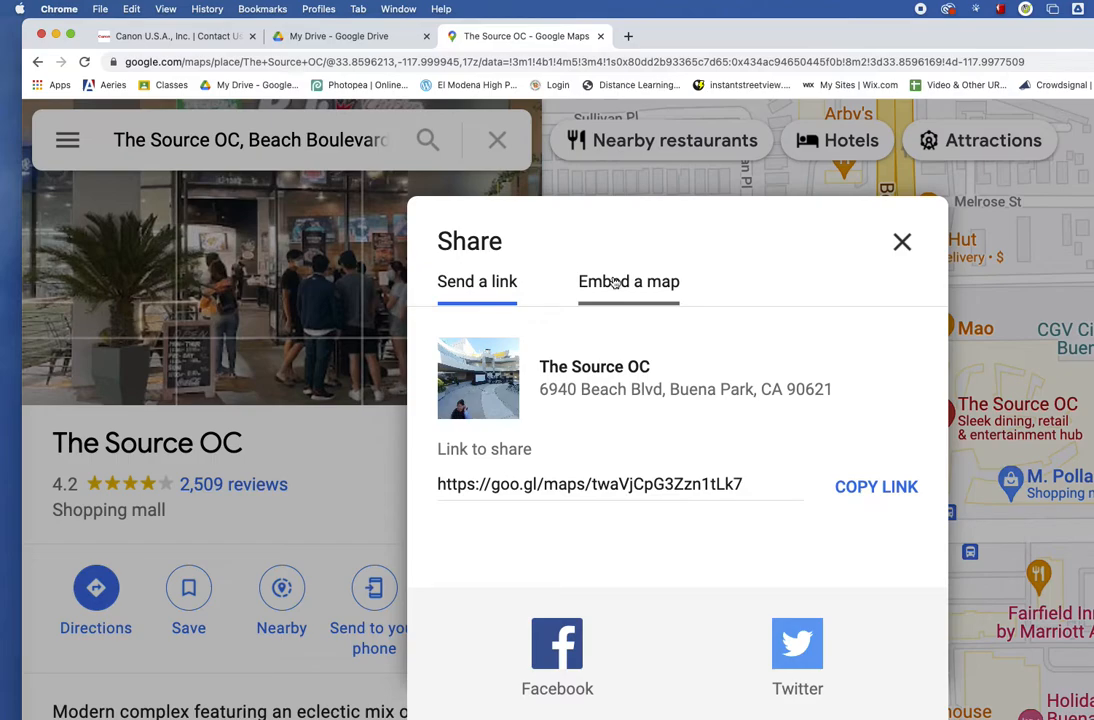
# Generate Small-size map embed code for The Source OC on the Embed a map tab
pyautogui.click(629, 281)
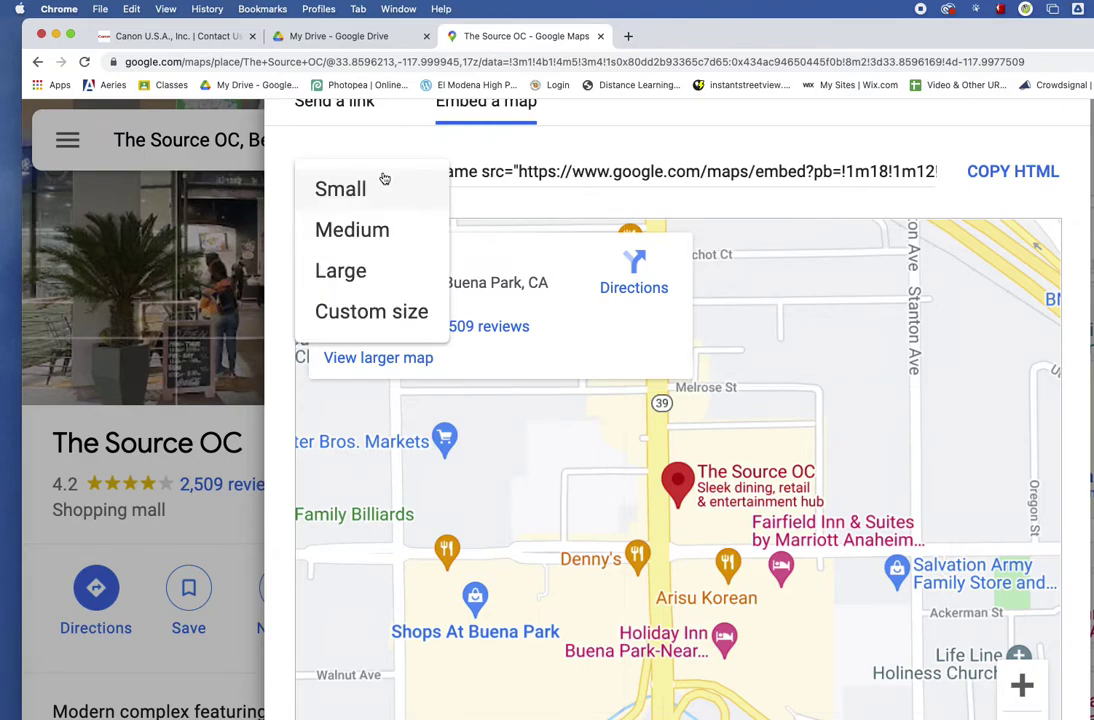
pyautogui.moveTo(370, 197)
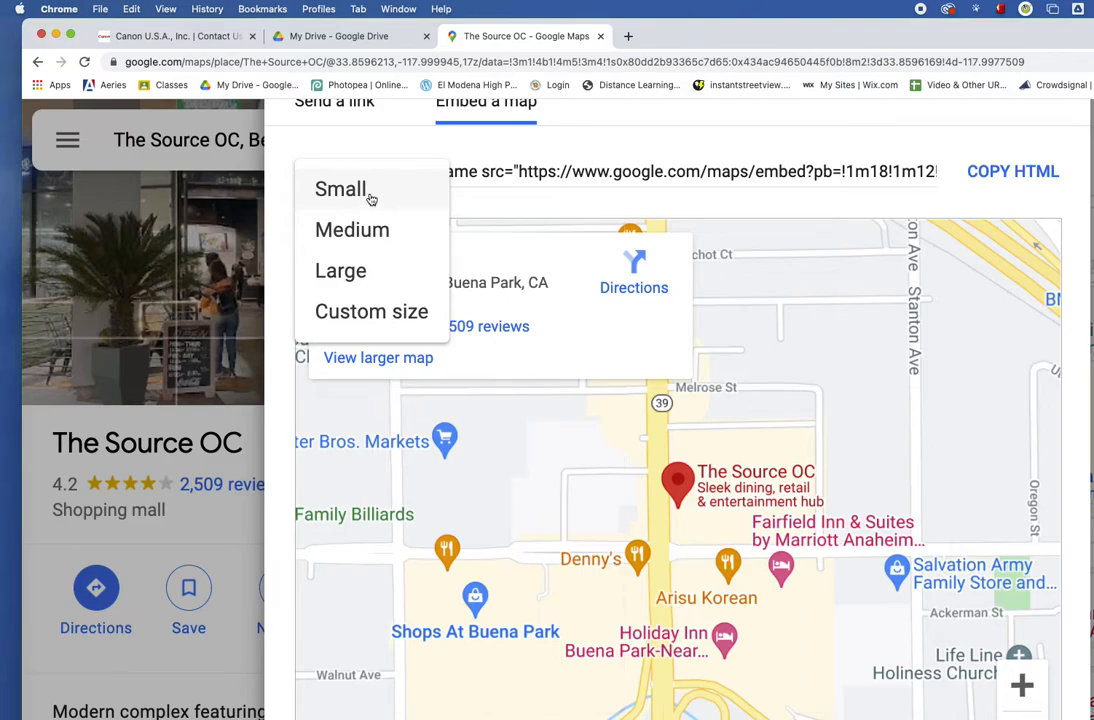
pyautogui.click(340, 189)
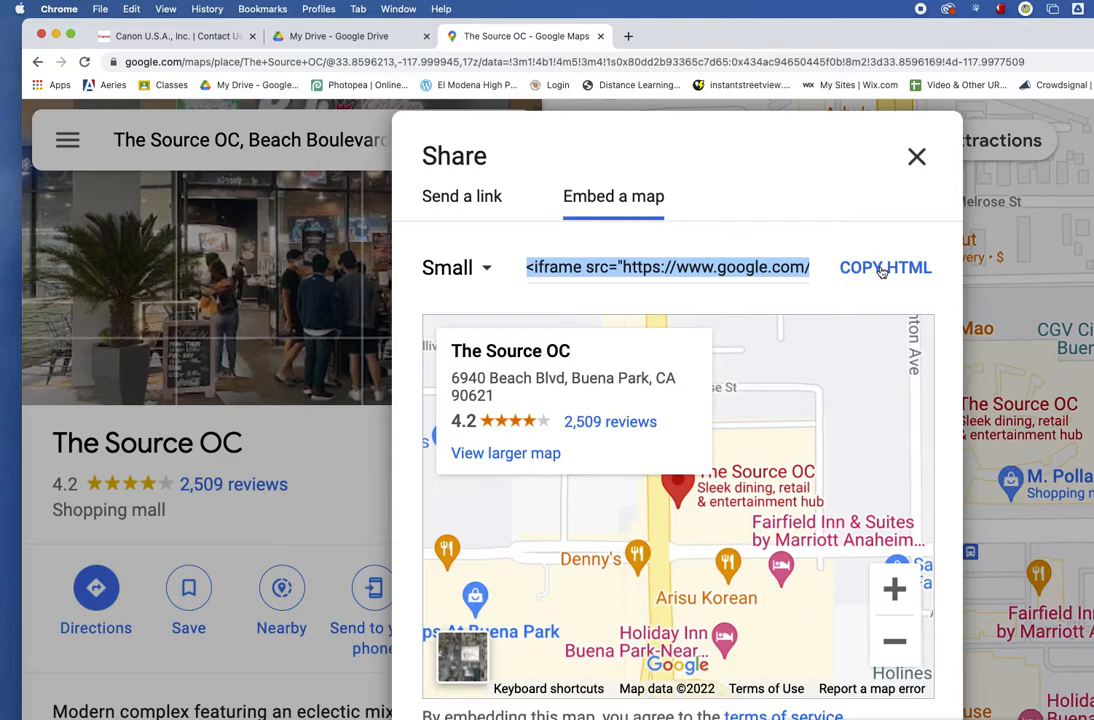
pyautogui.moveTo(797, 211)
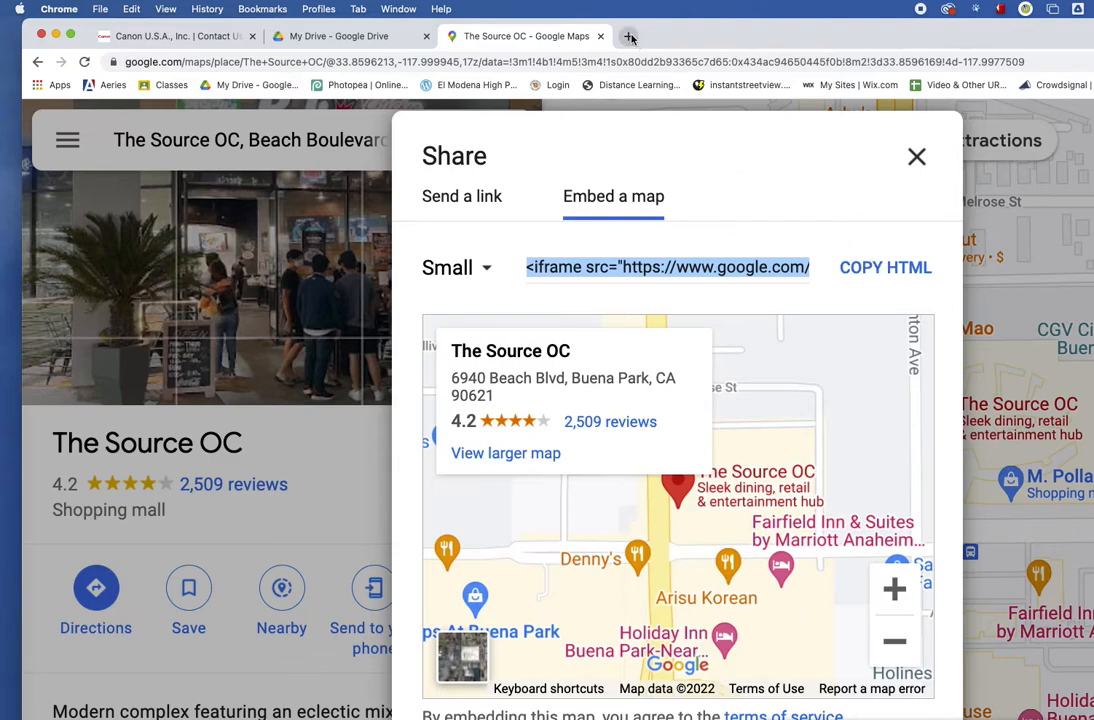
# In a new tab on wix.com, open Mysite, dismiss the sale popup, and edit the site
pyautogui.click(629, 36)
pyautogui.write('wix')
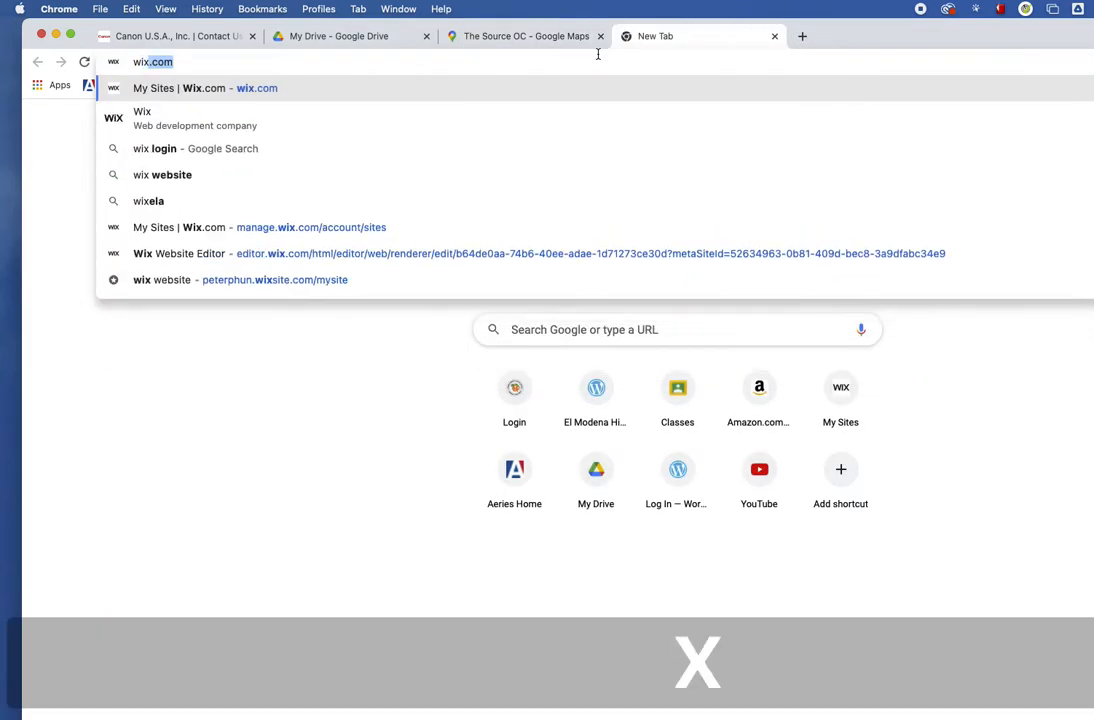
pyautogui.press('Return')
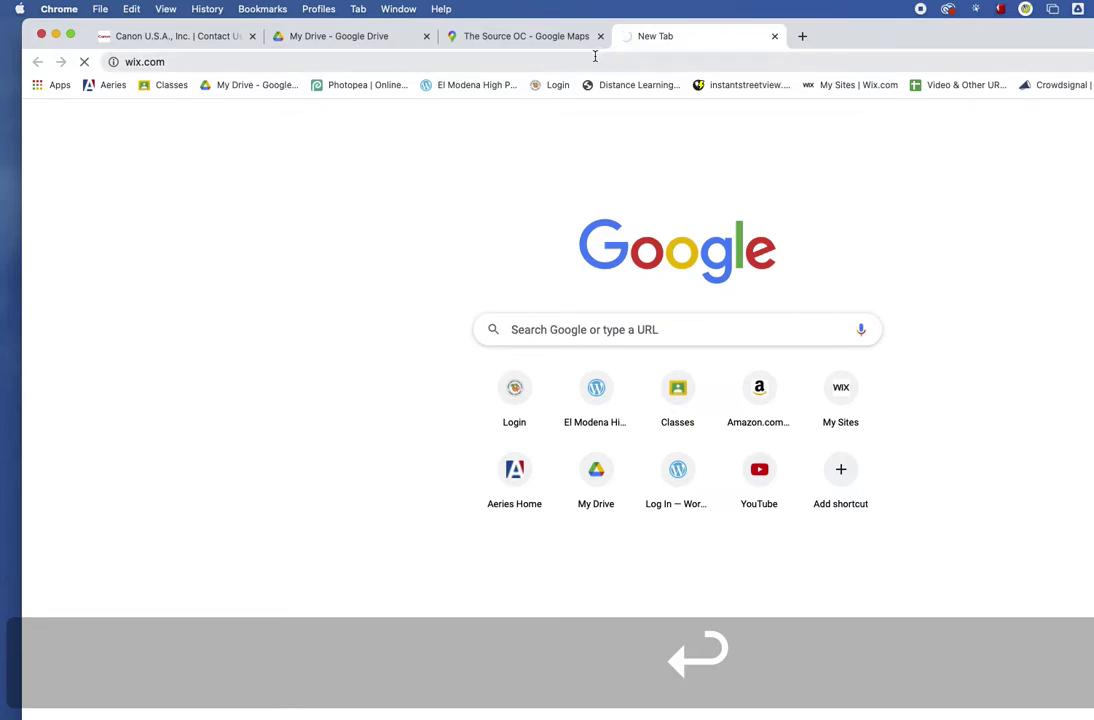
pyautogui.press('Return')
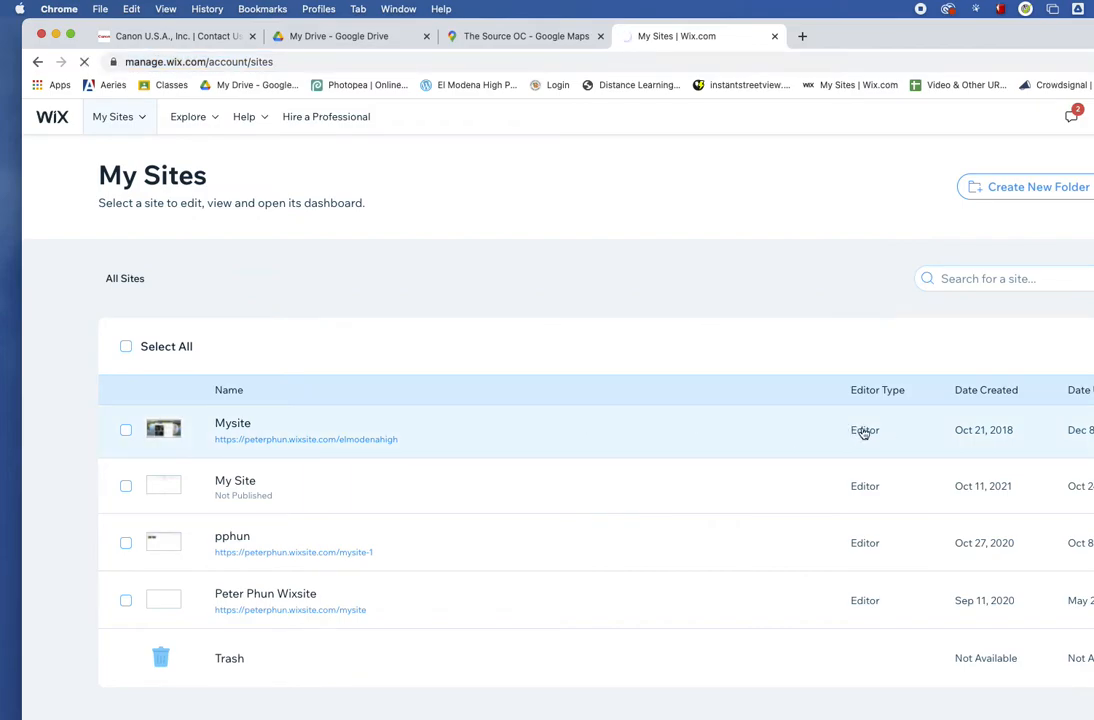
pyautogui.click(232, 430)
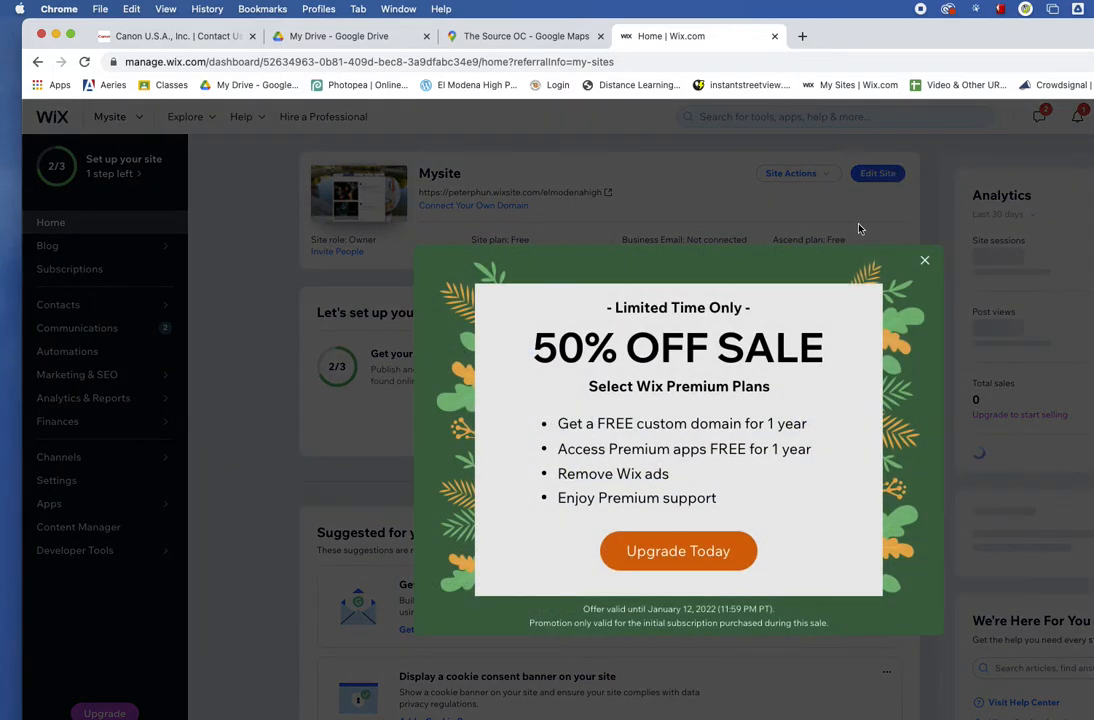
pyautogui.click(924, 260)
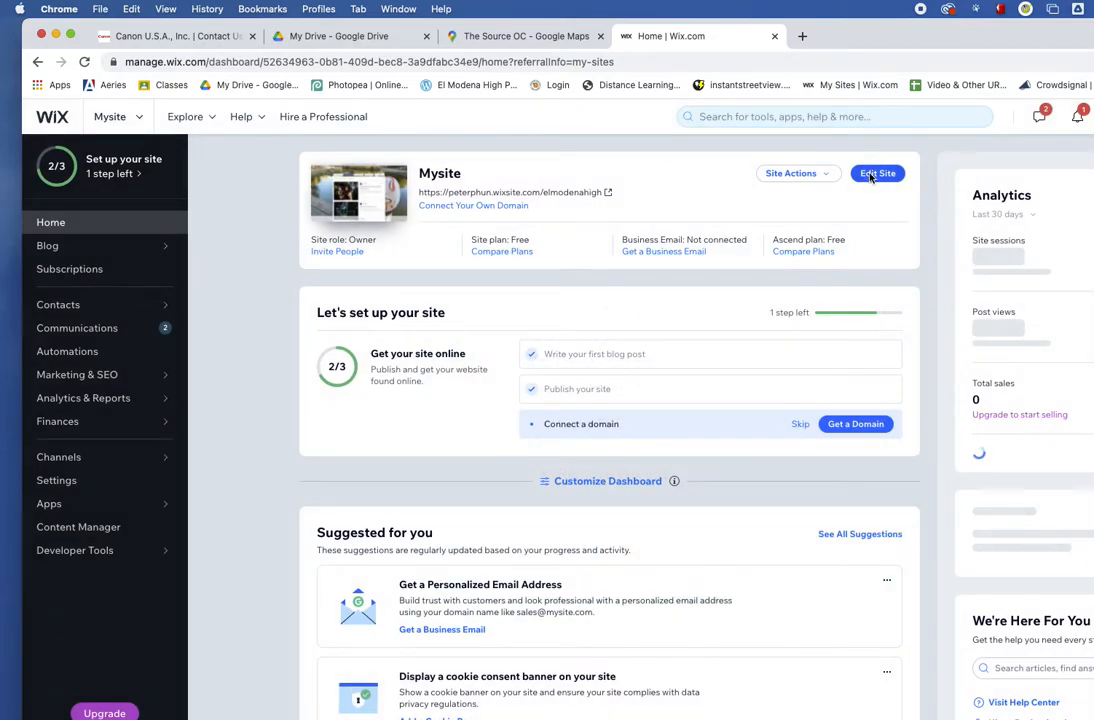
pyautogui.click(877, 173)
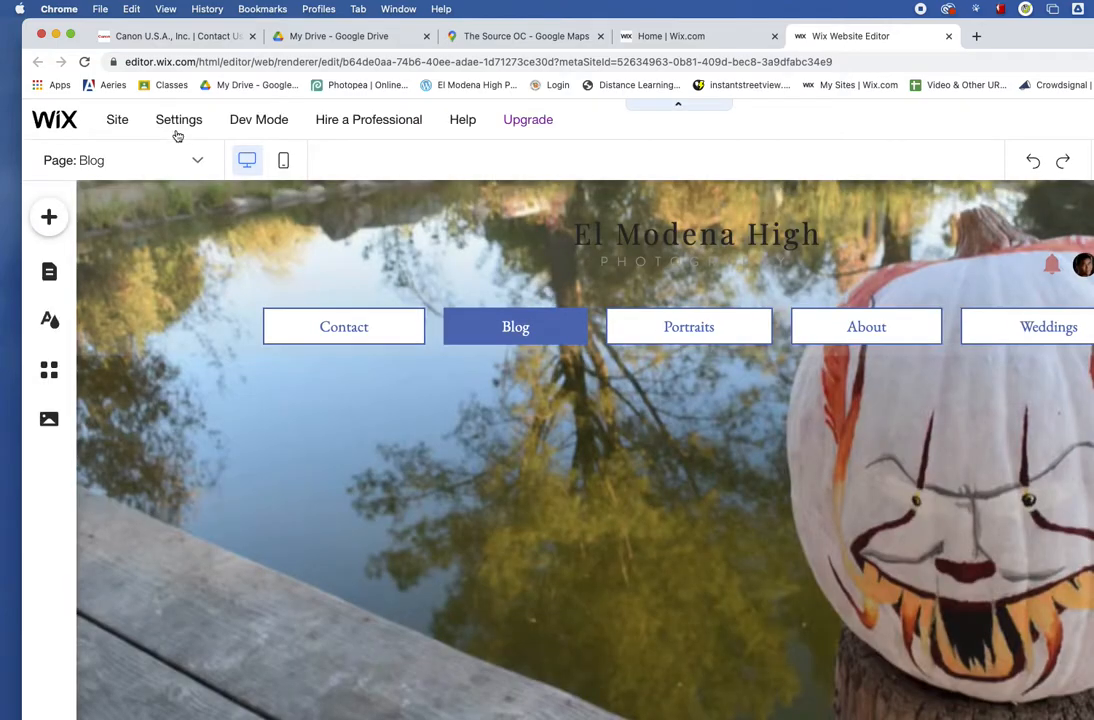
pyautogui.moveTo(197, 160)
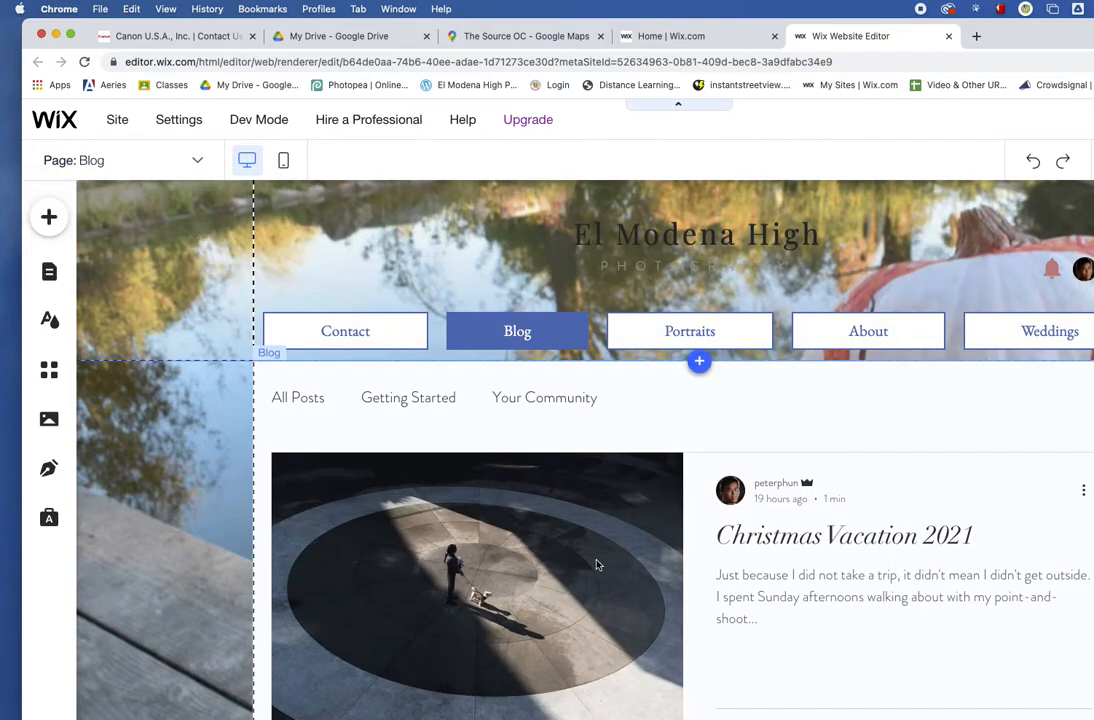
pyautogui.moveTo(755, 558)
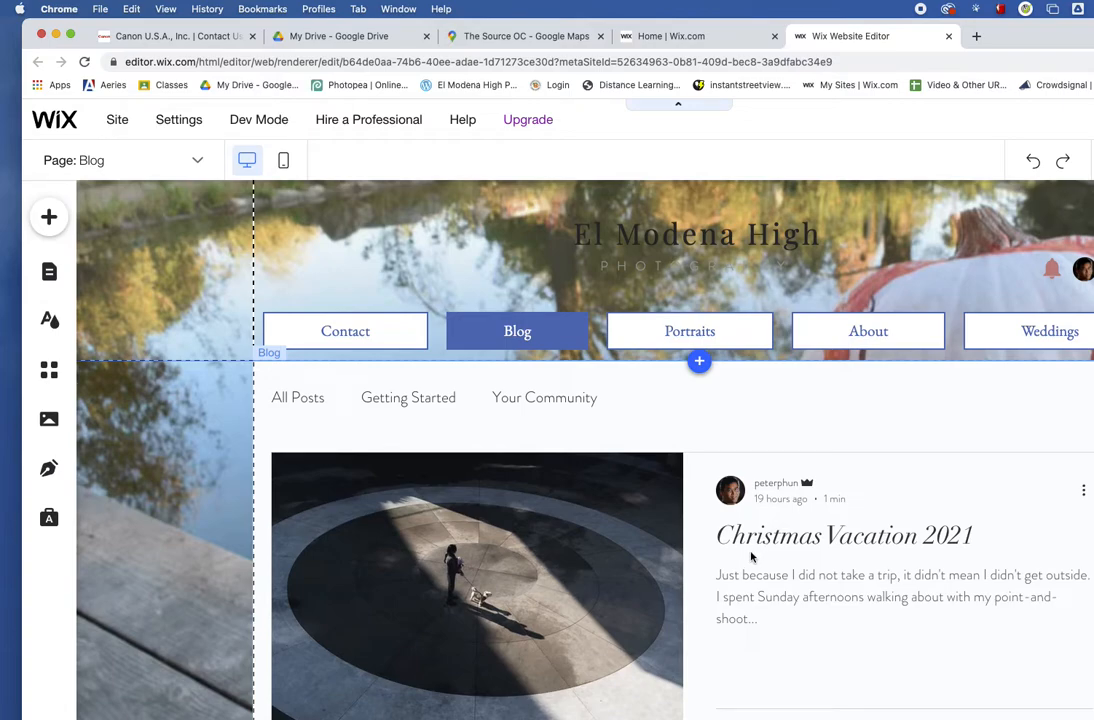
pyautogui.moveTo(935, 506)
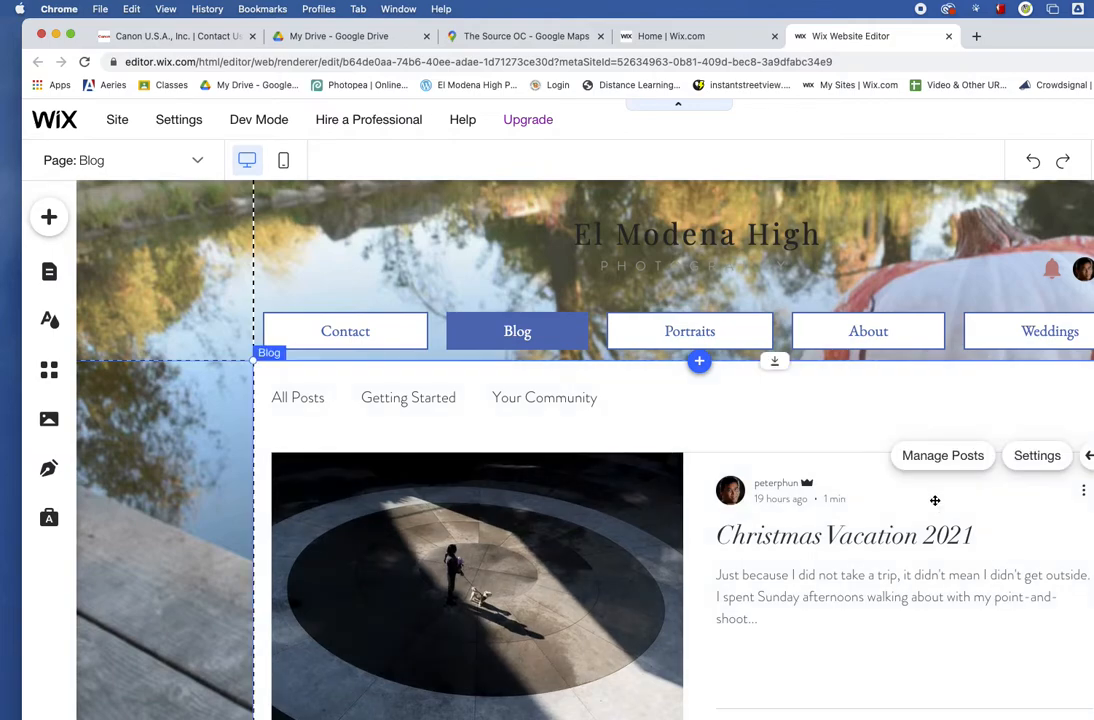
pyautogui.moveTo(820, 535)
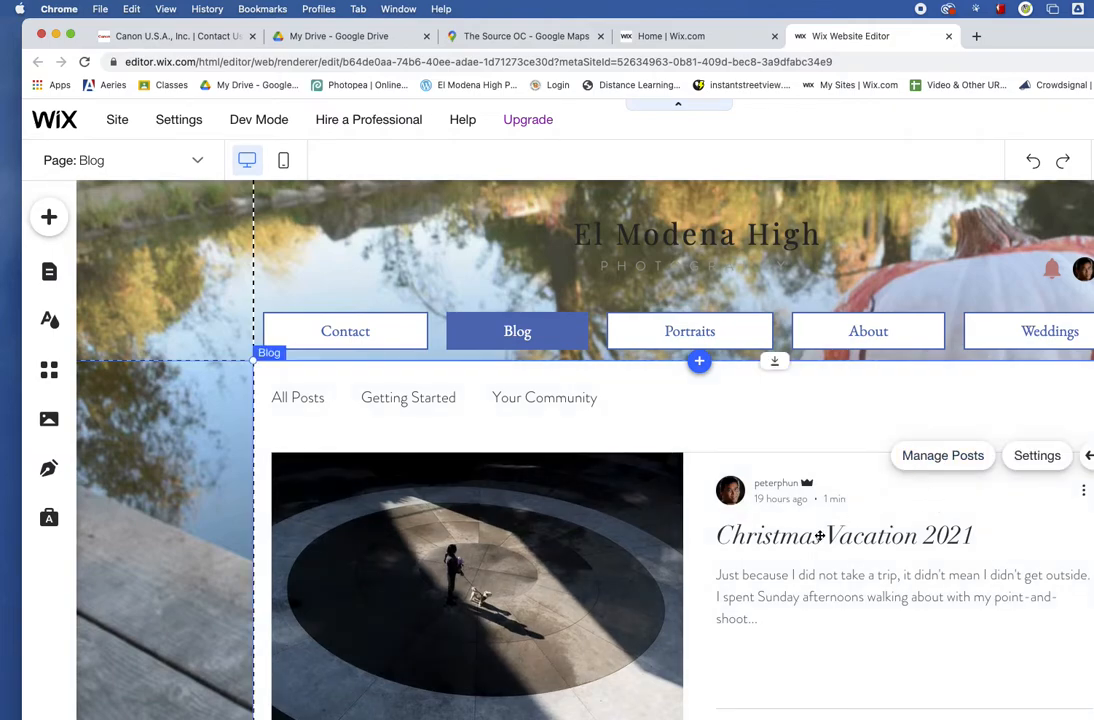
# Open Manage Posts in the dashboard and expand the Blog sidebar section
pyautogui.click(941, 455)
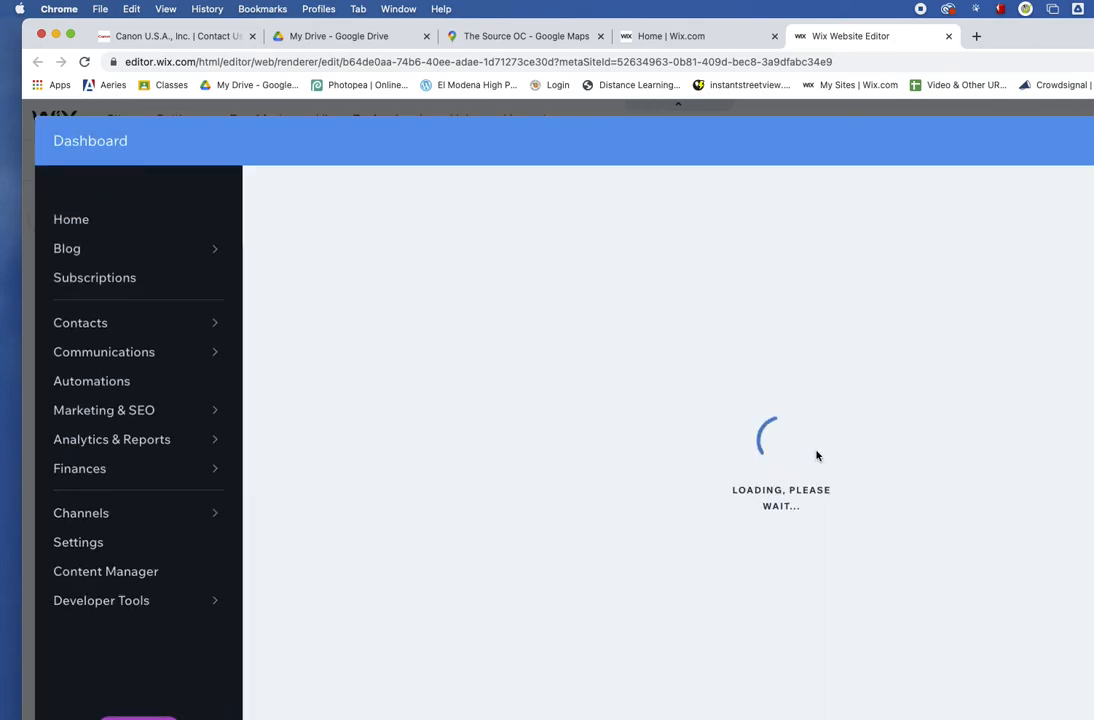
pyautogui.click(66, 248)
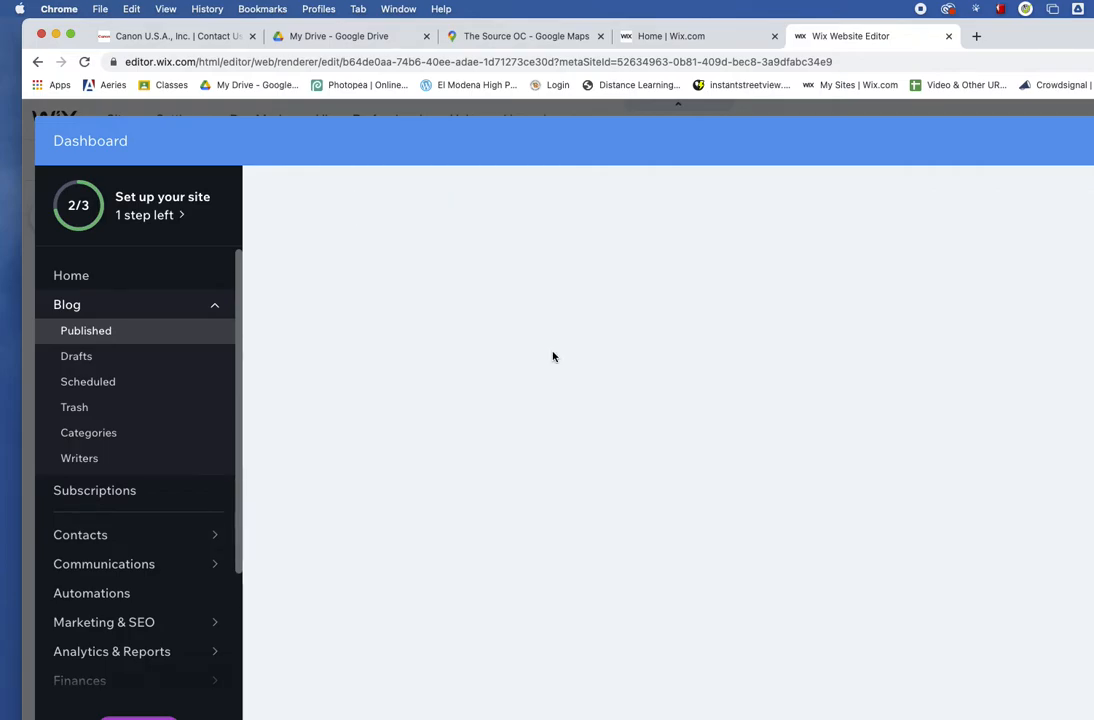
# Open the Christmas Vacation 2021 post and delete its old embedded Source OC map
pyautogui.click(86, 330)
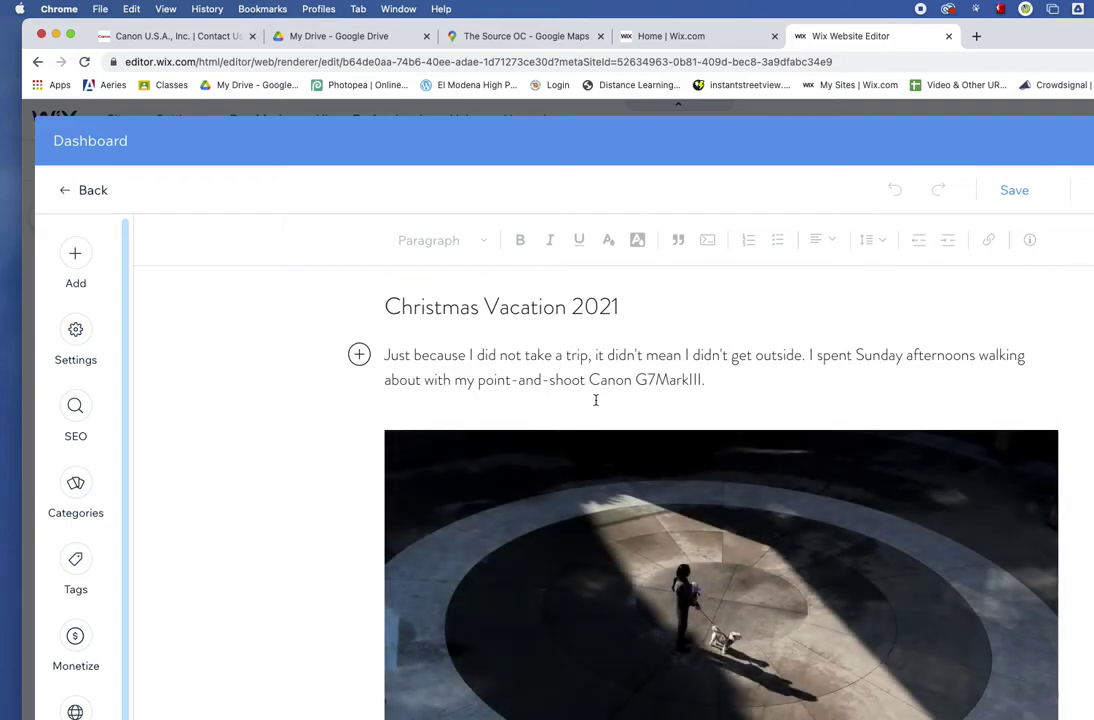
pyautogui.scroll(-3)
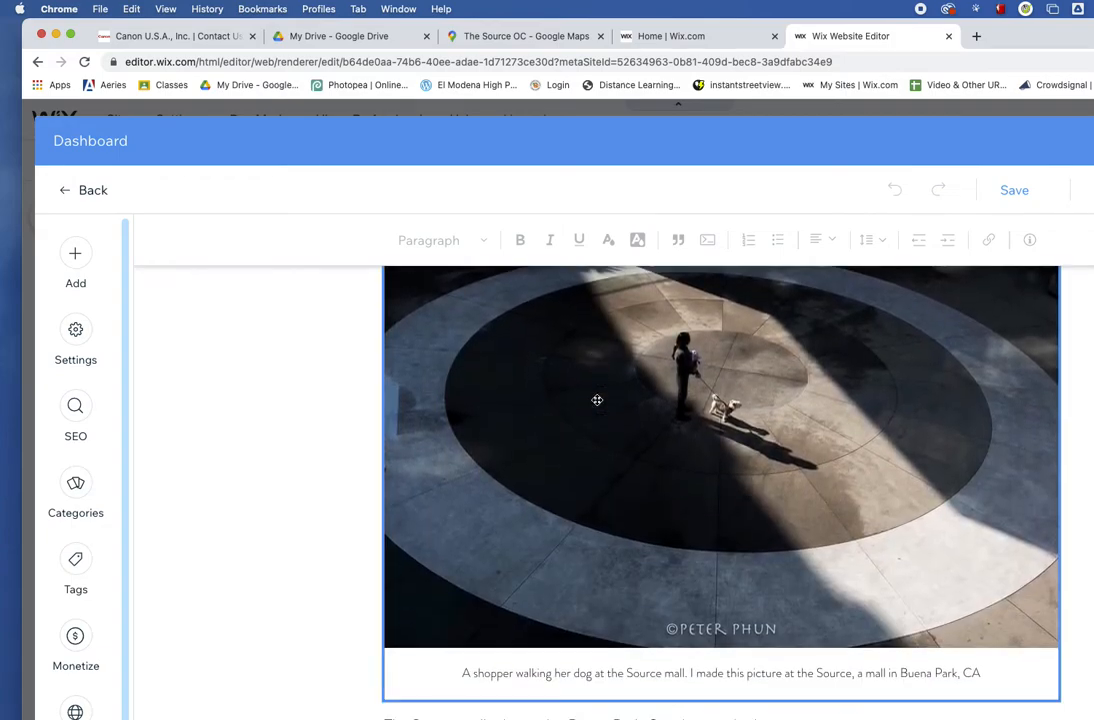
pyautogui.scroll(-3)
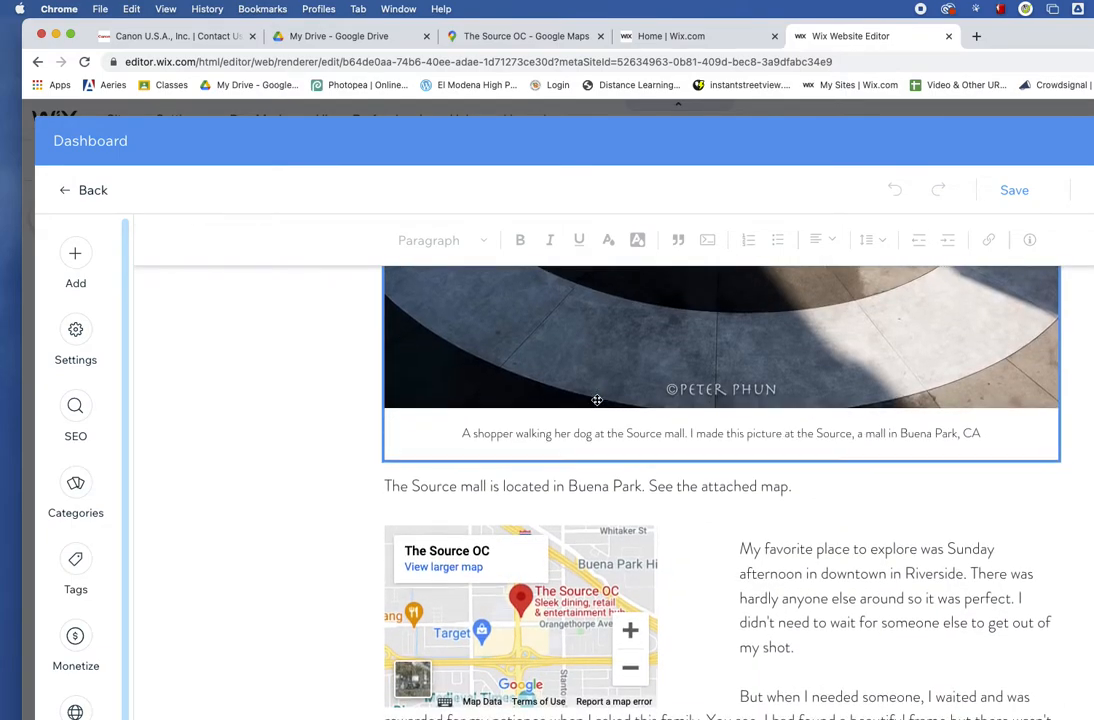
pyautogui.scroll(-3)
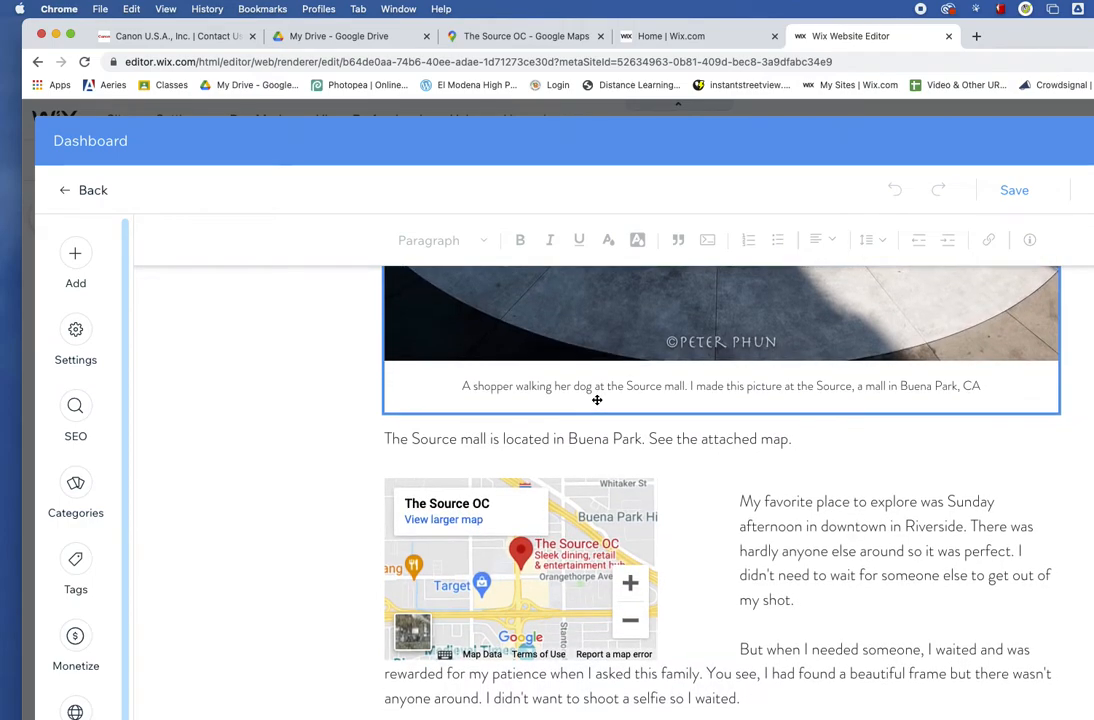
pyautogui.scroll(-3)
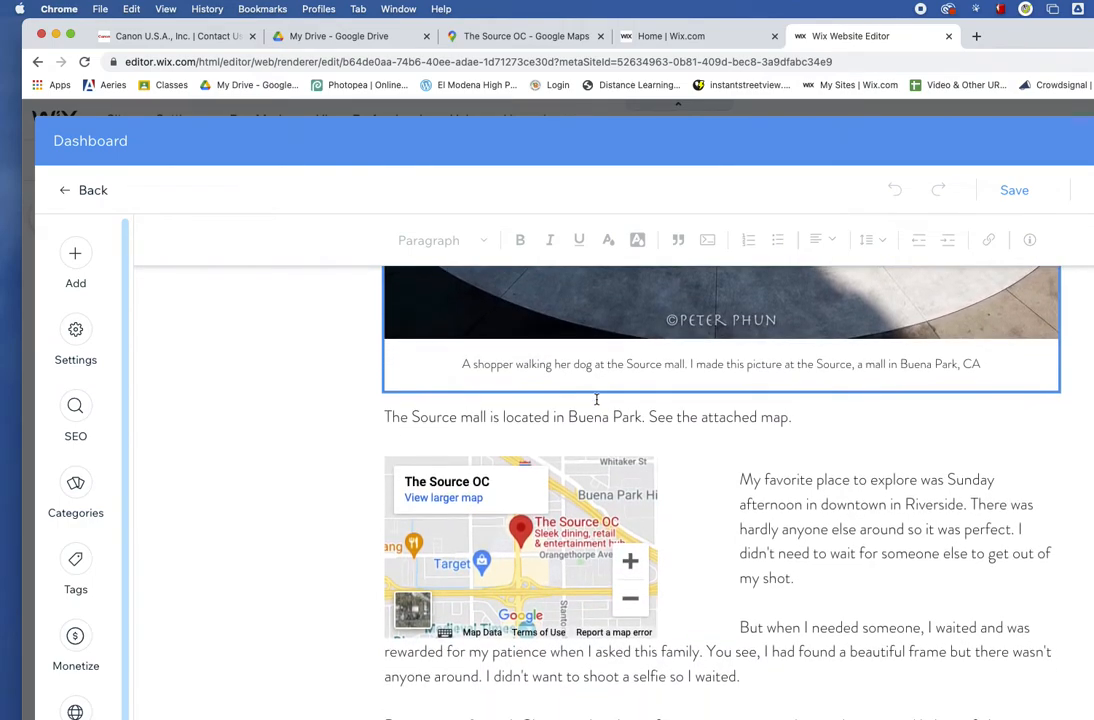
pyautogui.scroll(-3)
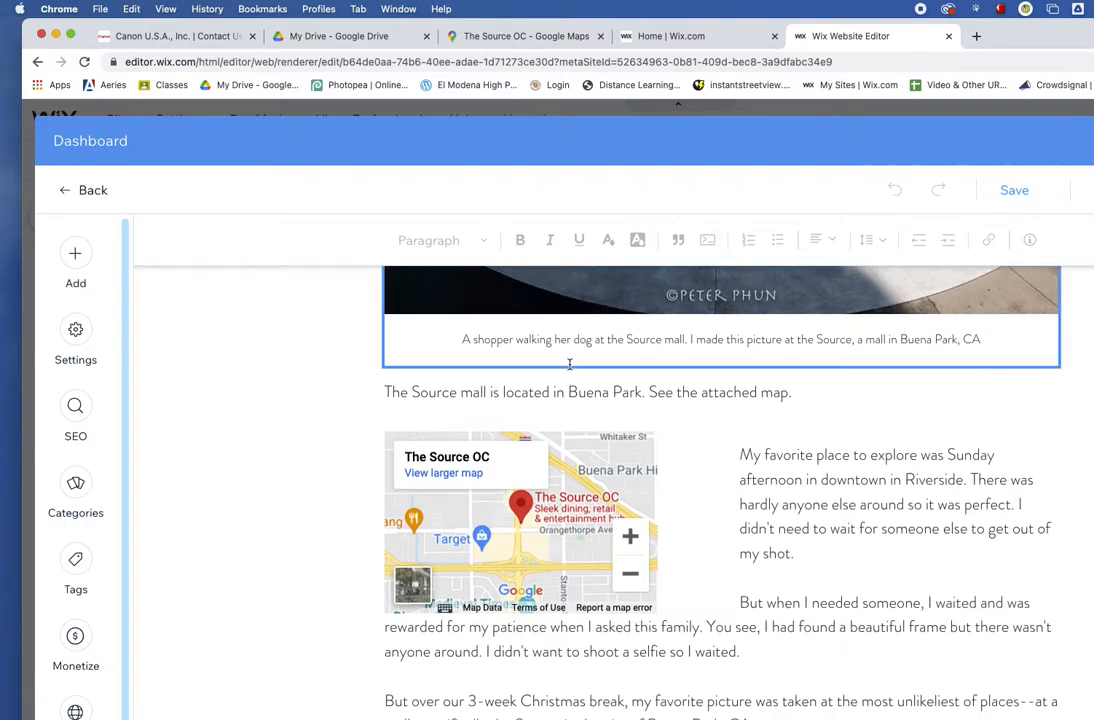
pyautogui.scroll(3)
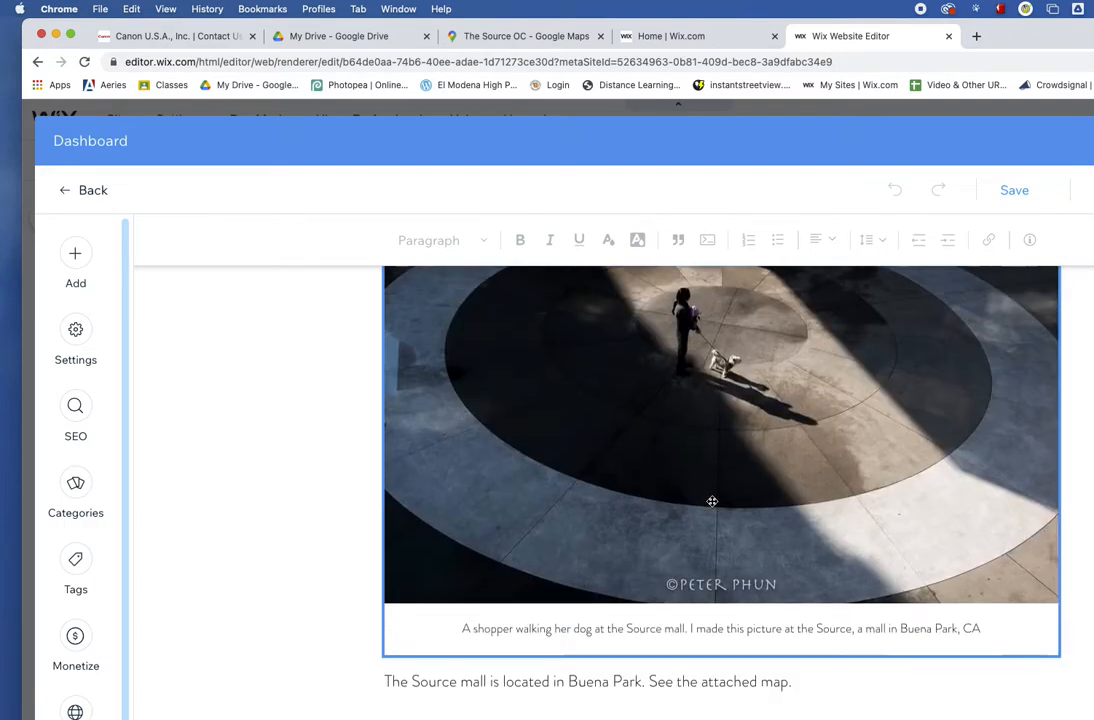
pyautogui.scroll(-3)
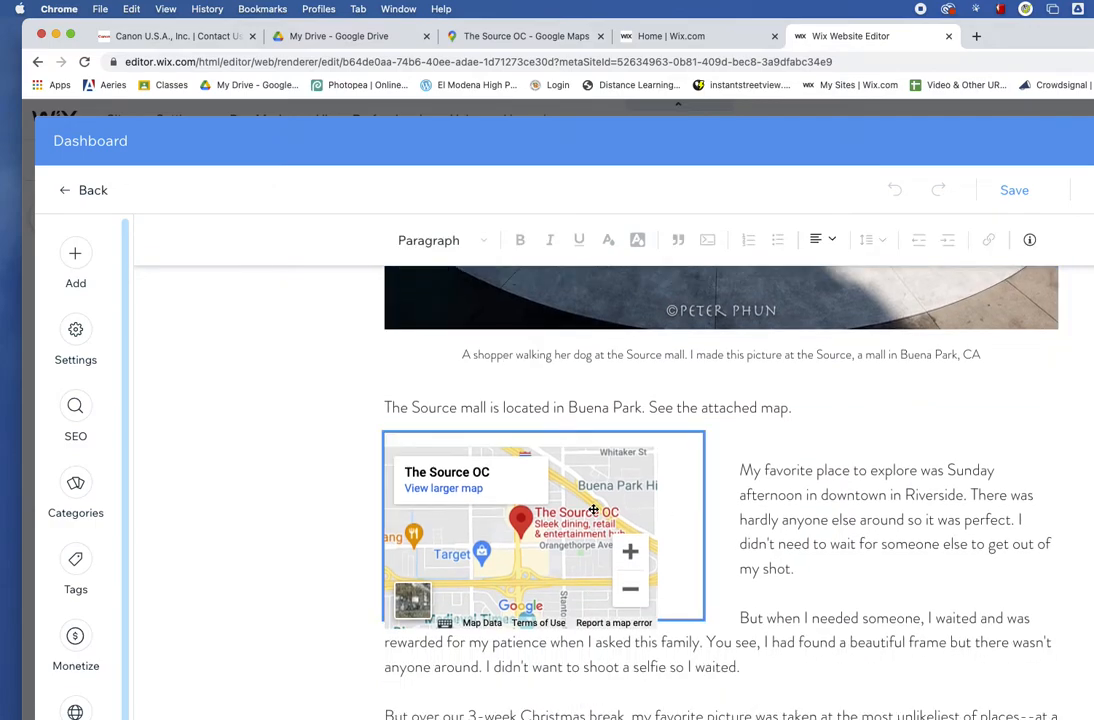
pyautogui.click(520, 525)
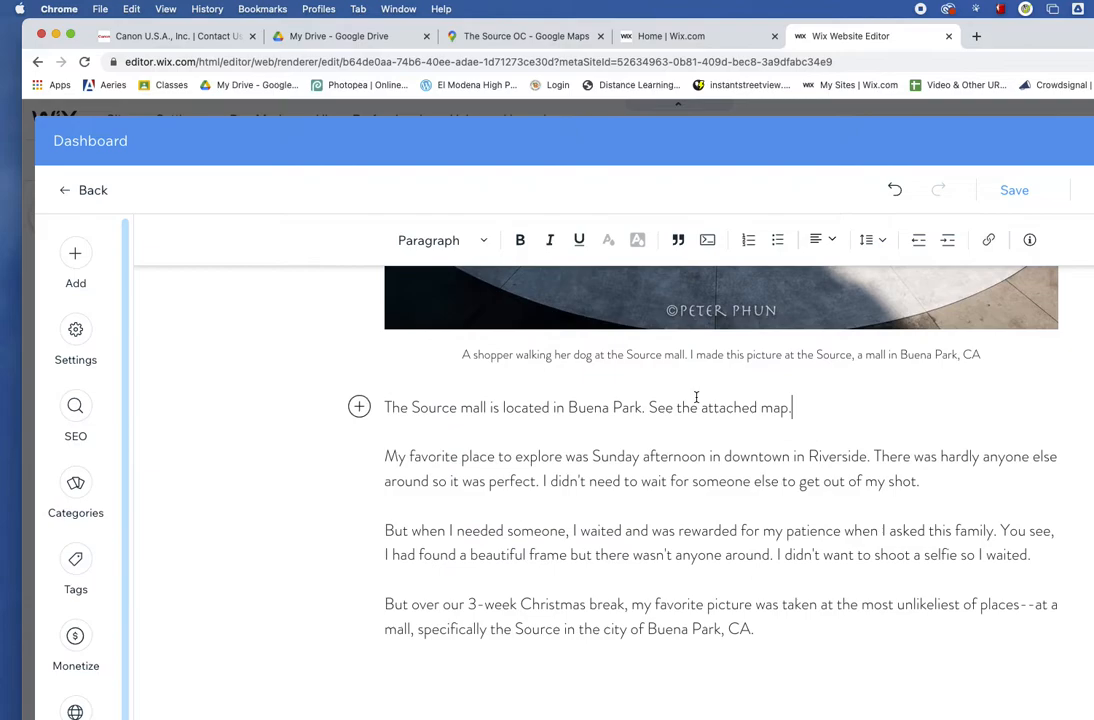
pyautogui.moveTo(496, 425)
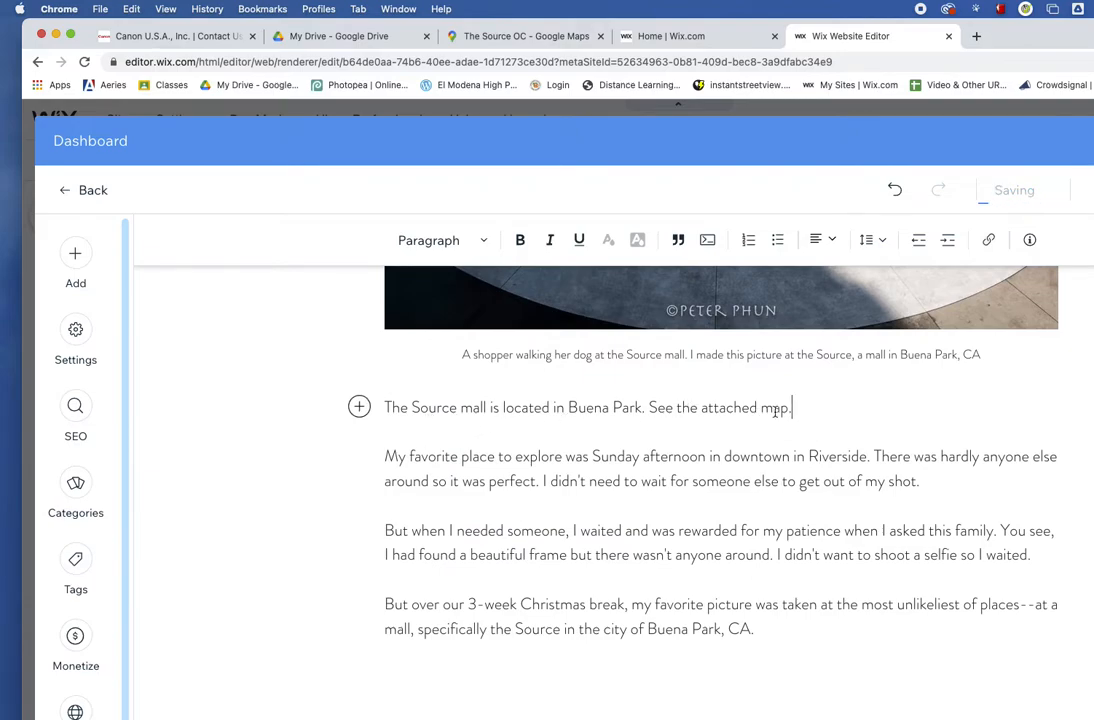
pyautogui.write('map')
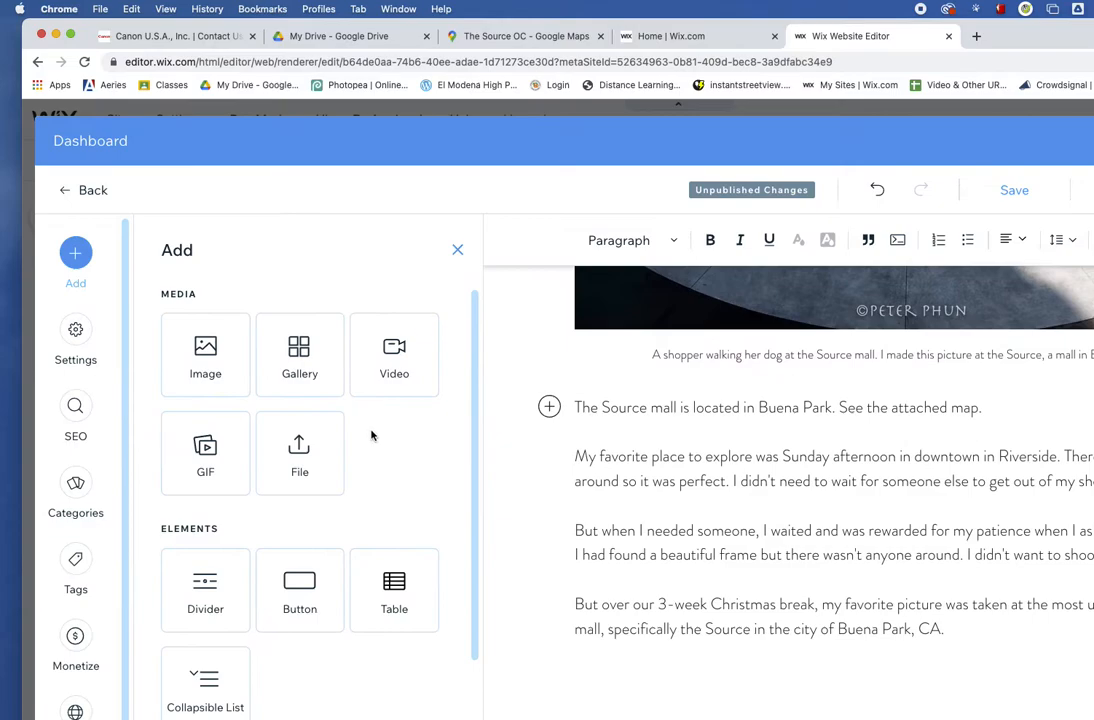
# Add an HTML code block with The Source OC iframe, sized 300 by 200
pyautogui.scroll(-3)
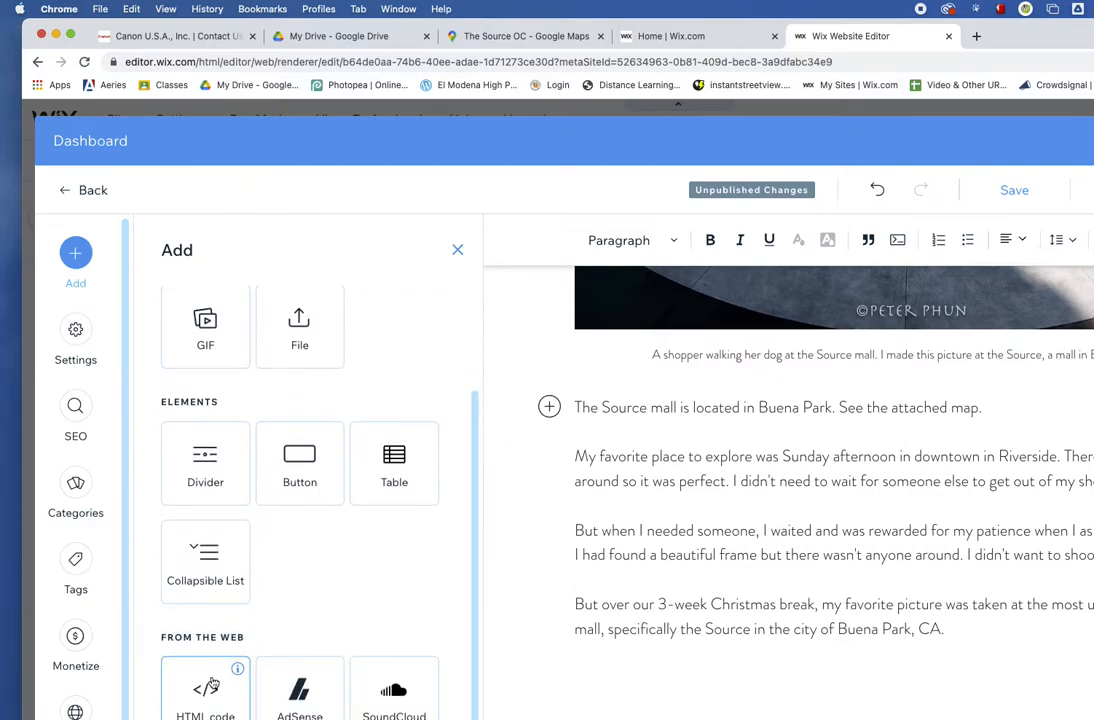
pyautogui.moveTo(435, 619)
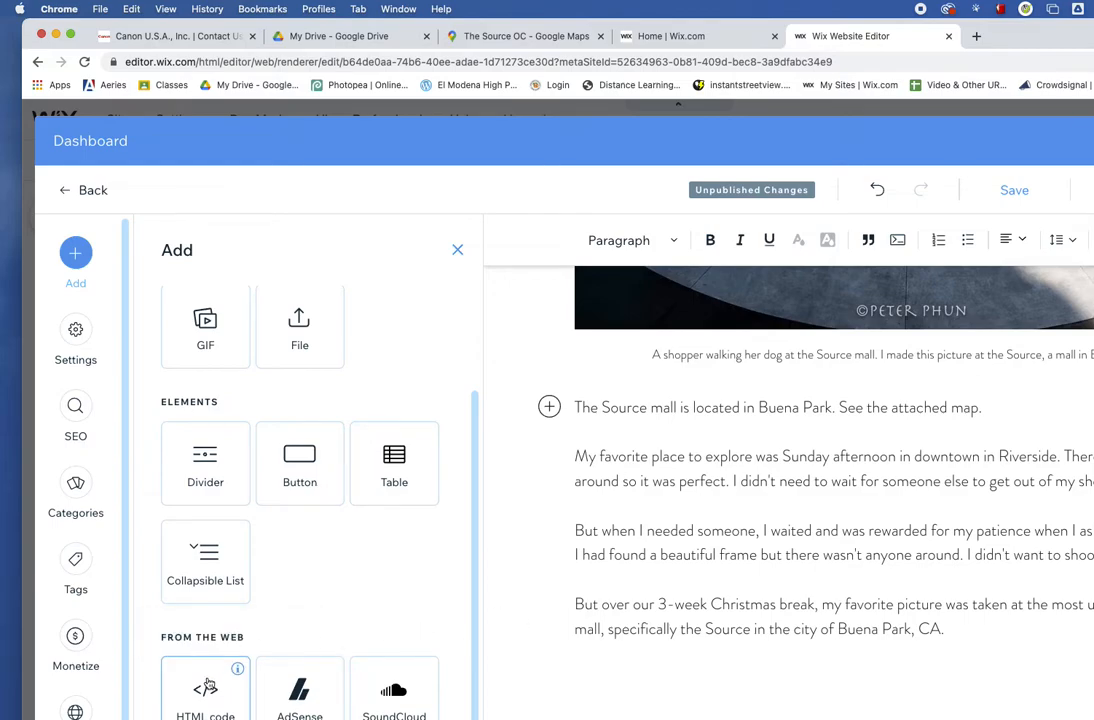
pyautogui.click(205, 690)
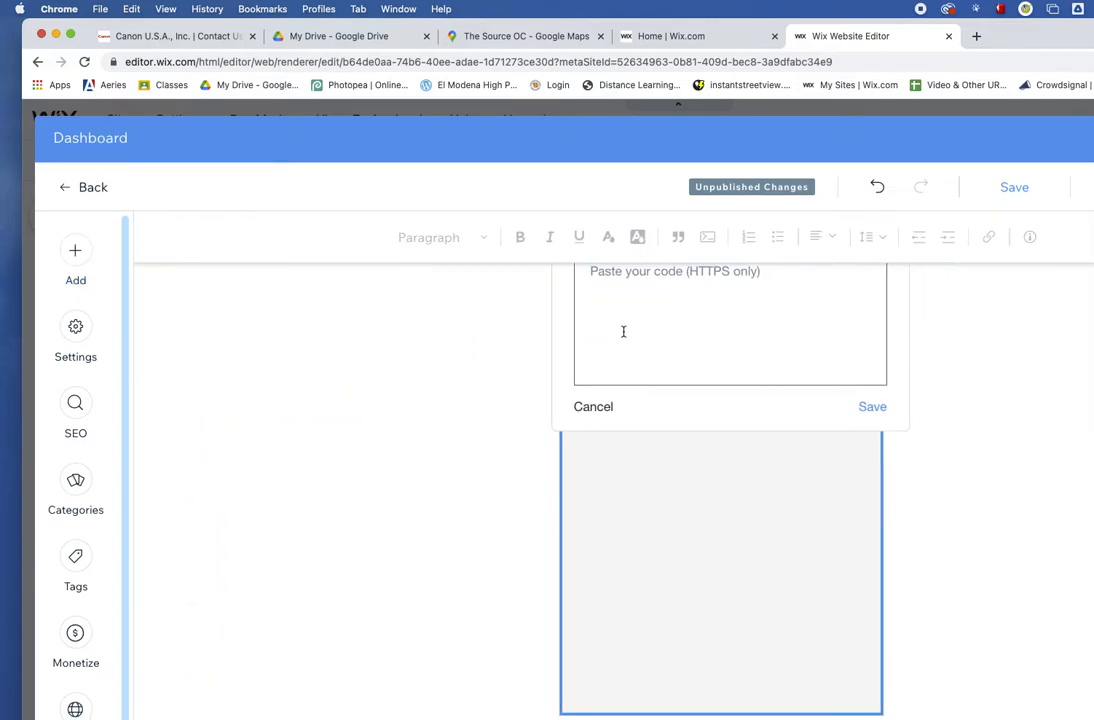
pyautogui.click(1013, 187)
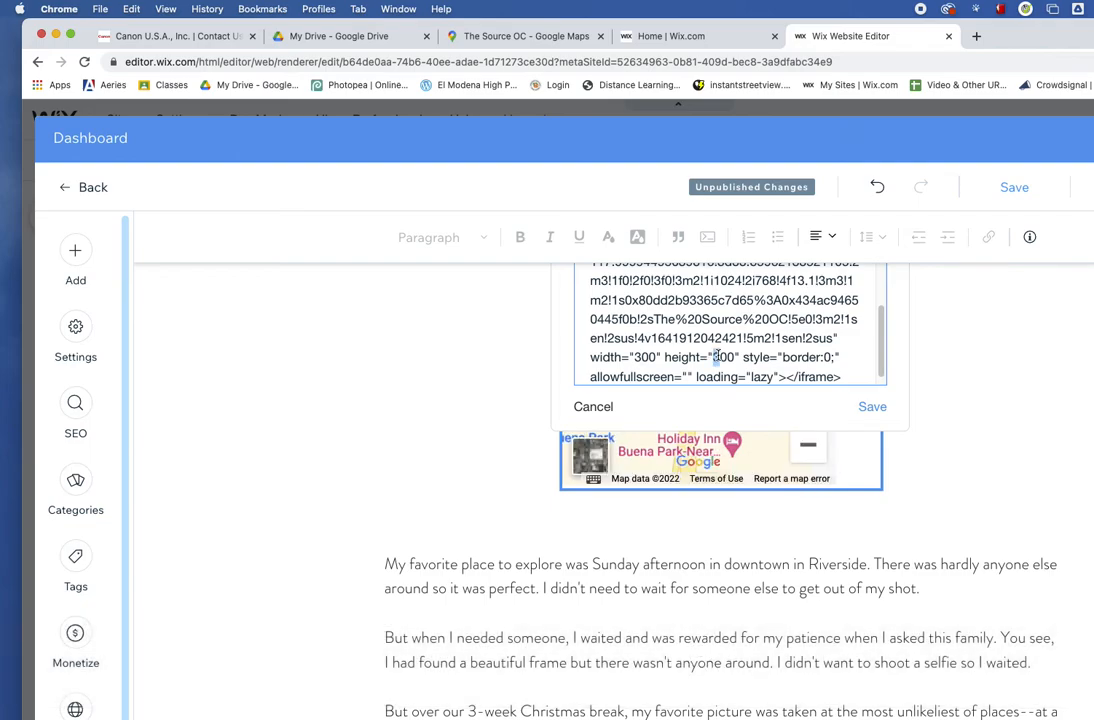
pyautogui.click(871, 406)
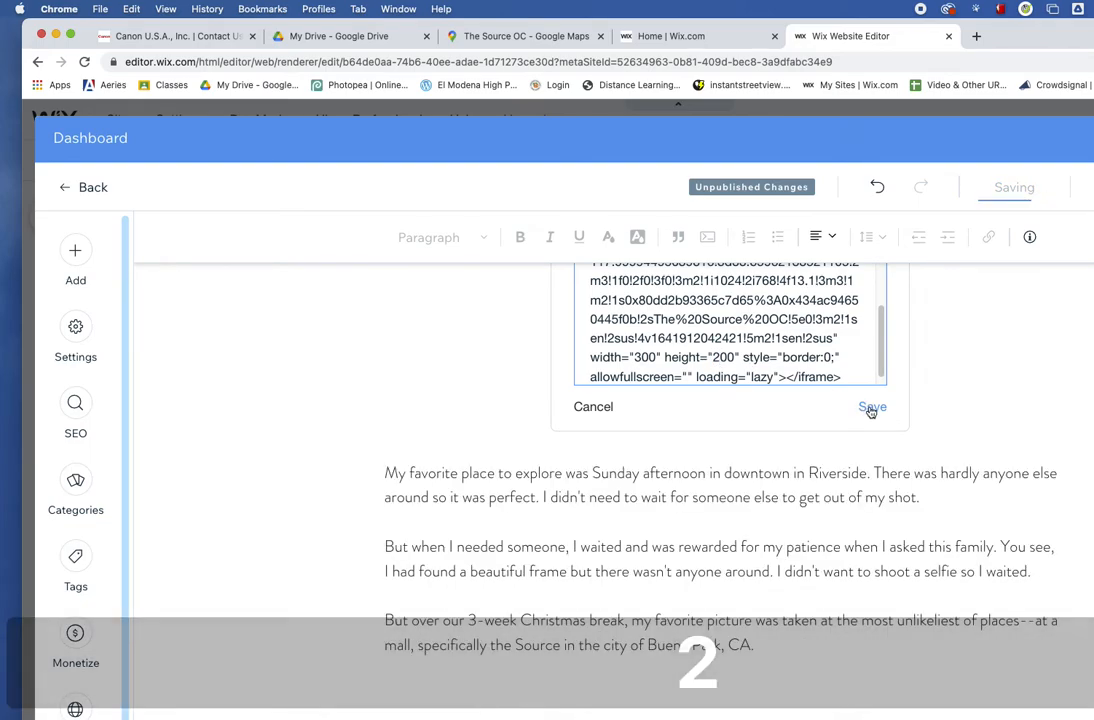
# Align the map embed left so the Riverside paragraph wraps on its right
pyautogui.click(871, 407)
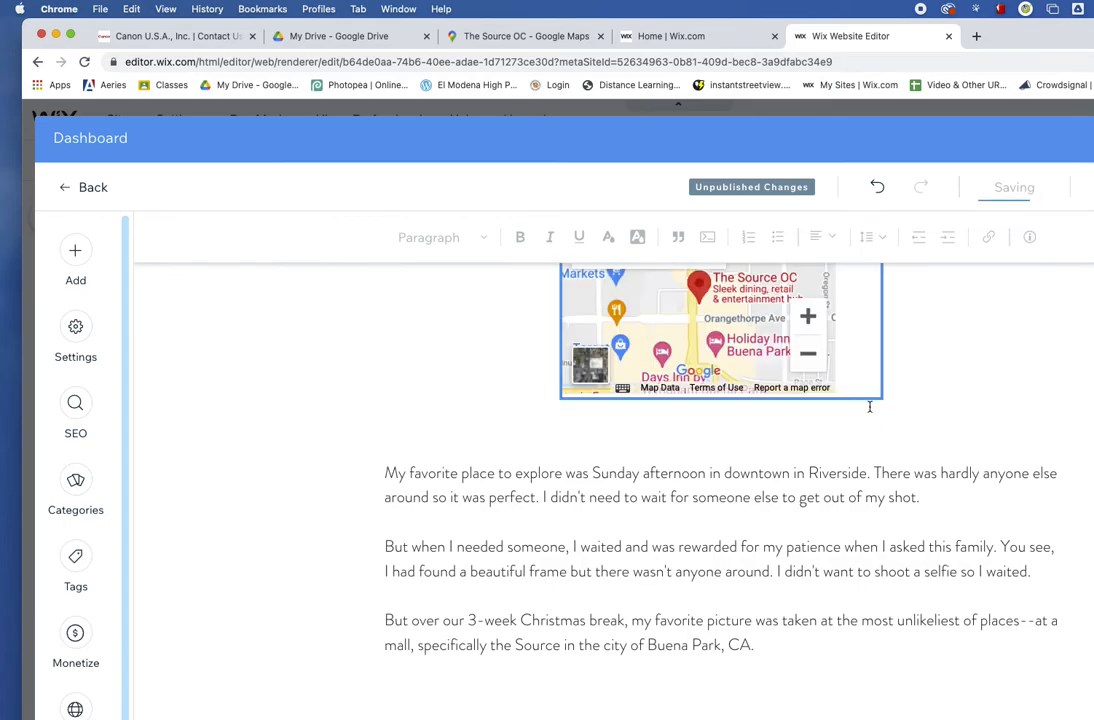
pyautogui.moveTo(897, 382)
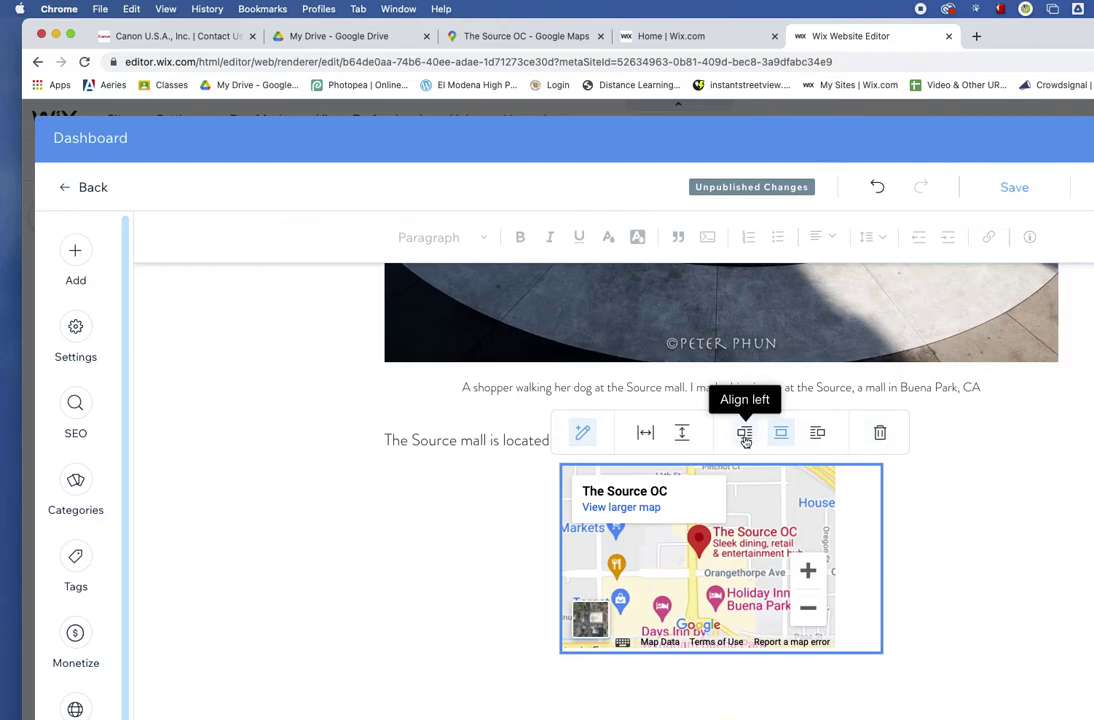
pyautogui.click(744, 432)
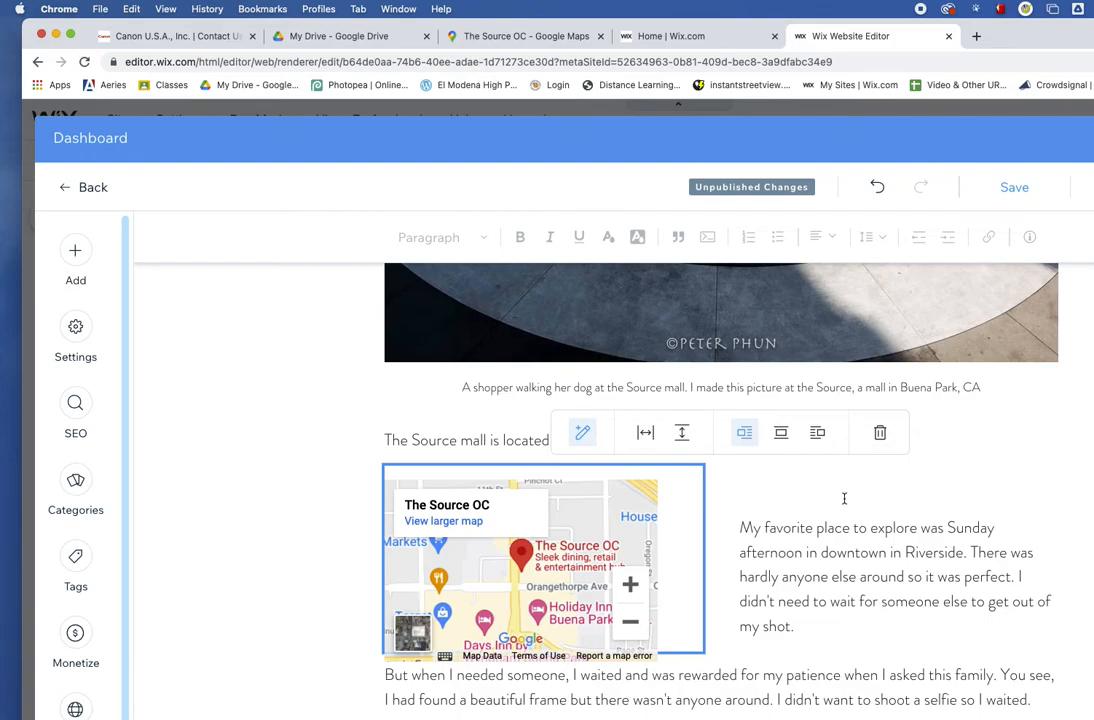
pyautogui.scroll(-3)
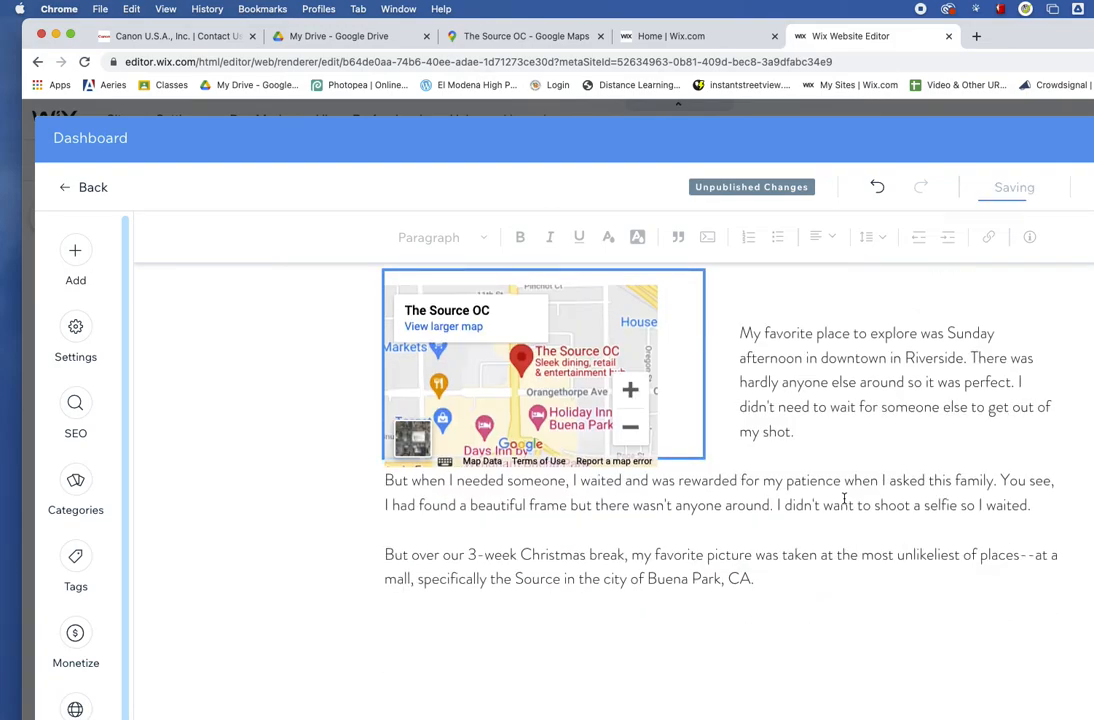